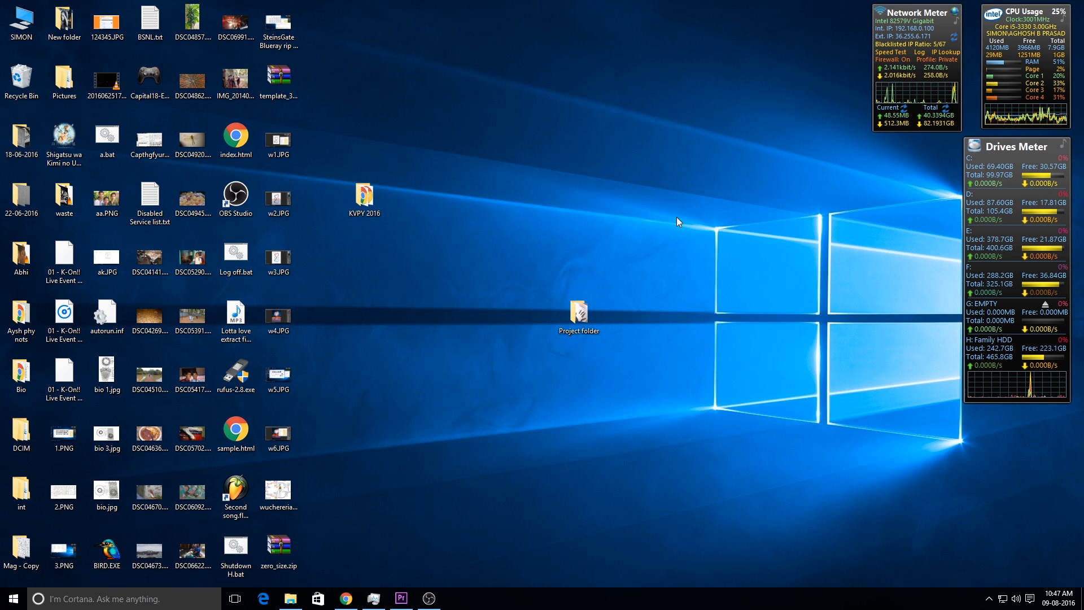
{"action": "mouse_move", "coordinate": [527, 269]}
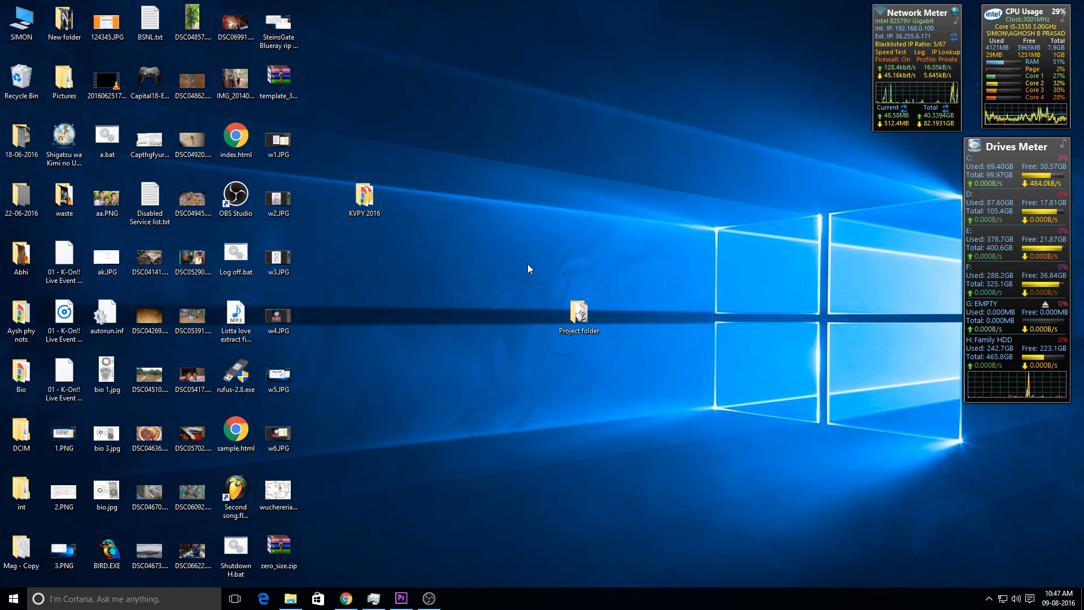
- Open the Project Folder from the desktop and check the MKV video's properties
{"action": "double_click", "coordinate": [578, 310]}
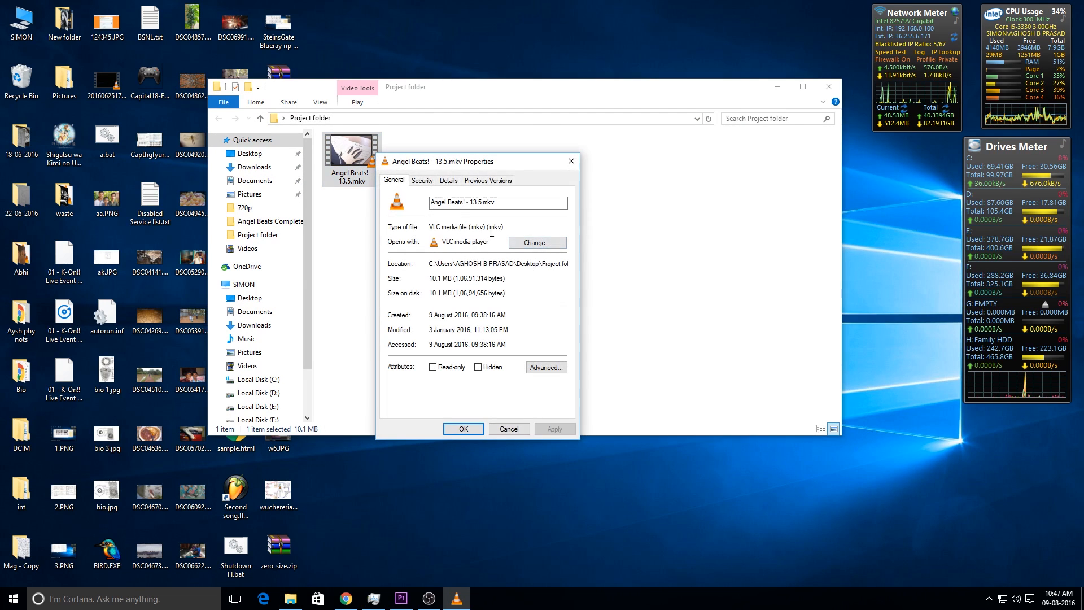
{"action": "left_click", "coordinate": [401, 599]}
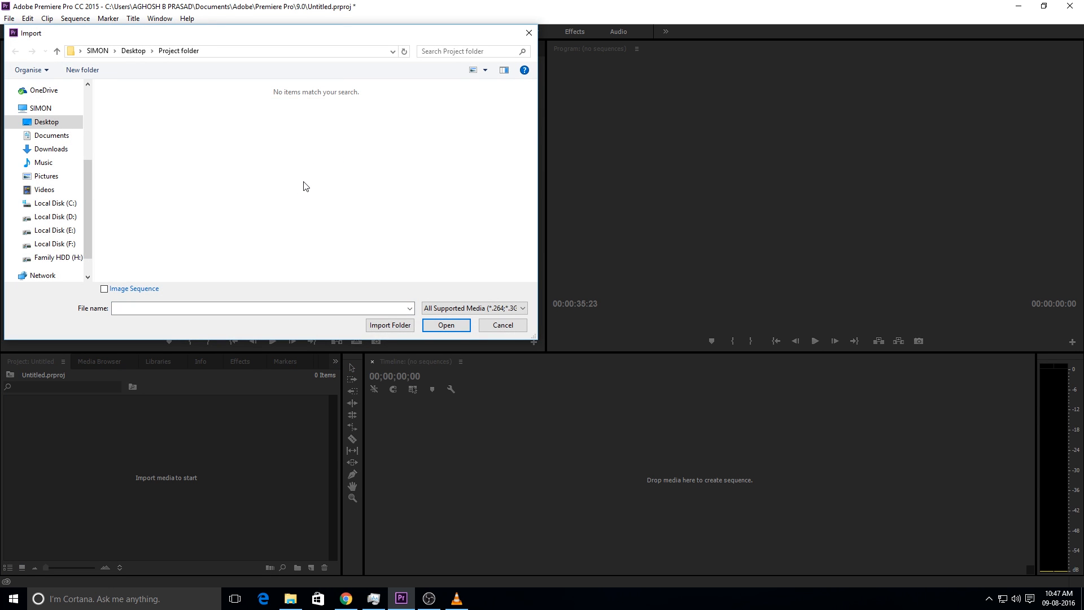
{"action": "mouse_move", "coordinate": [217, 153]}
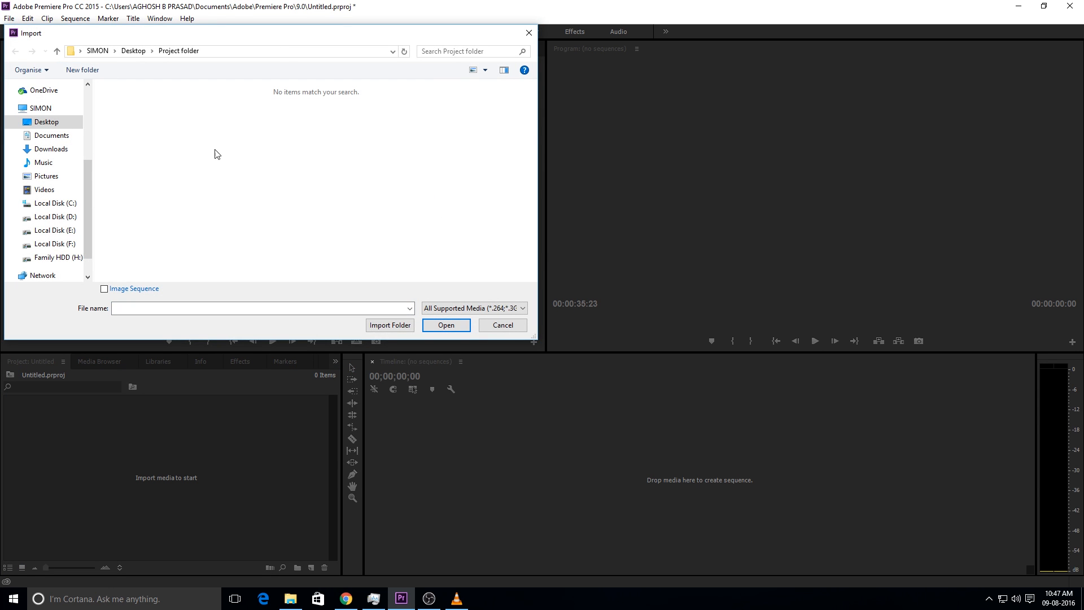
{"action": "mouse_move", "coordinate": [223, 158]}
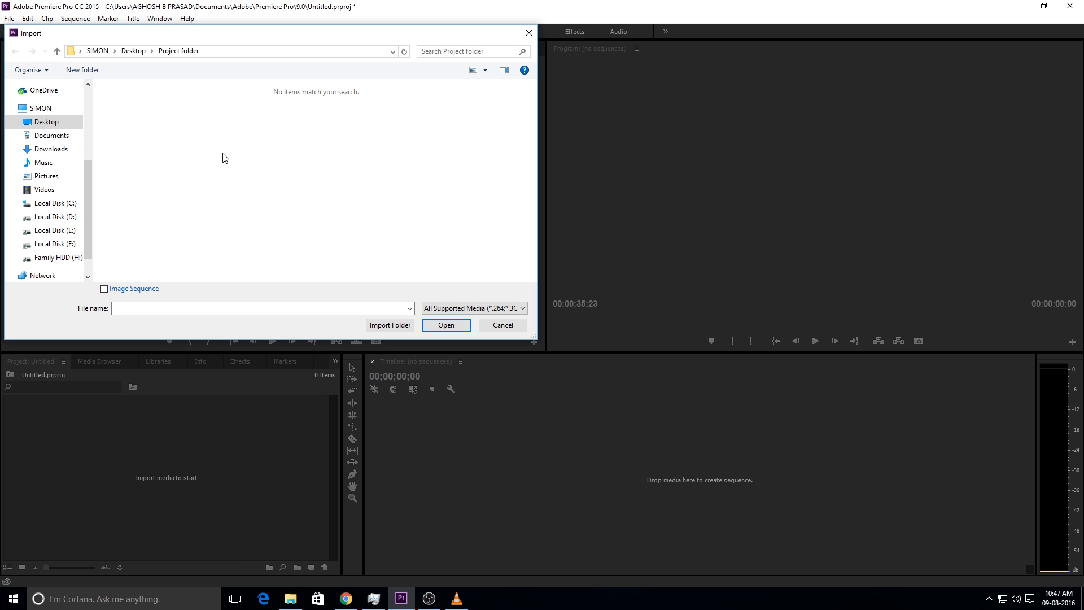
{"action": "mouse_move", "coordinate": [440, 239]}
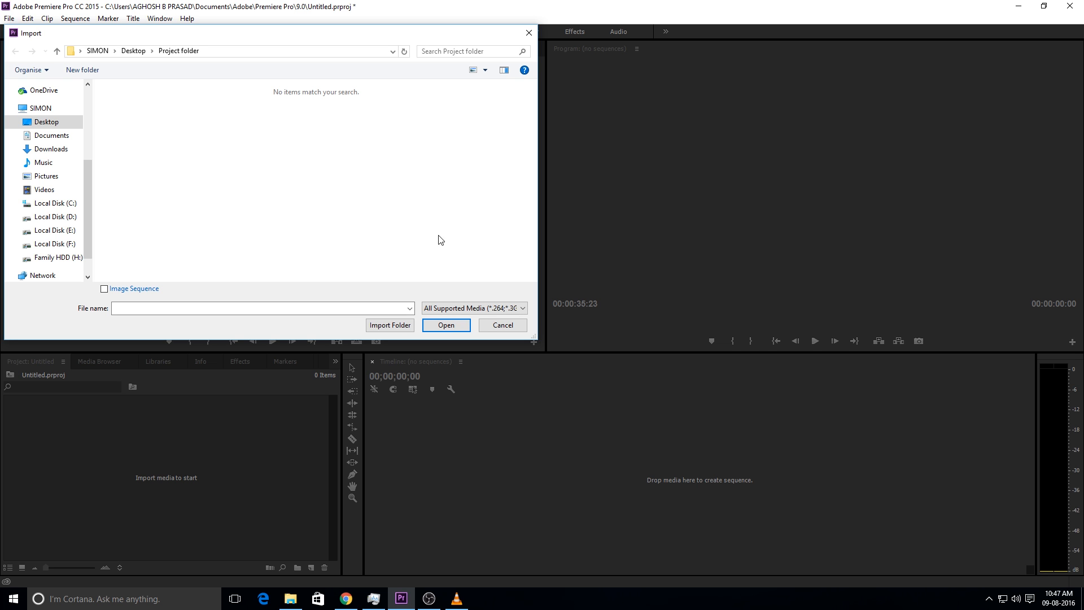
{"action": "mouse_move", "coordinate": [446, 223]}
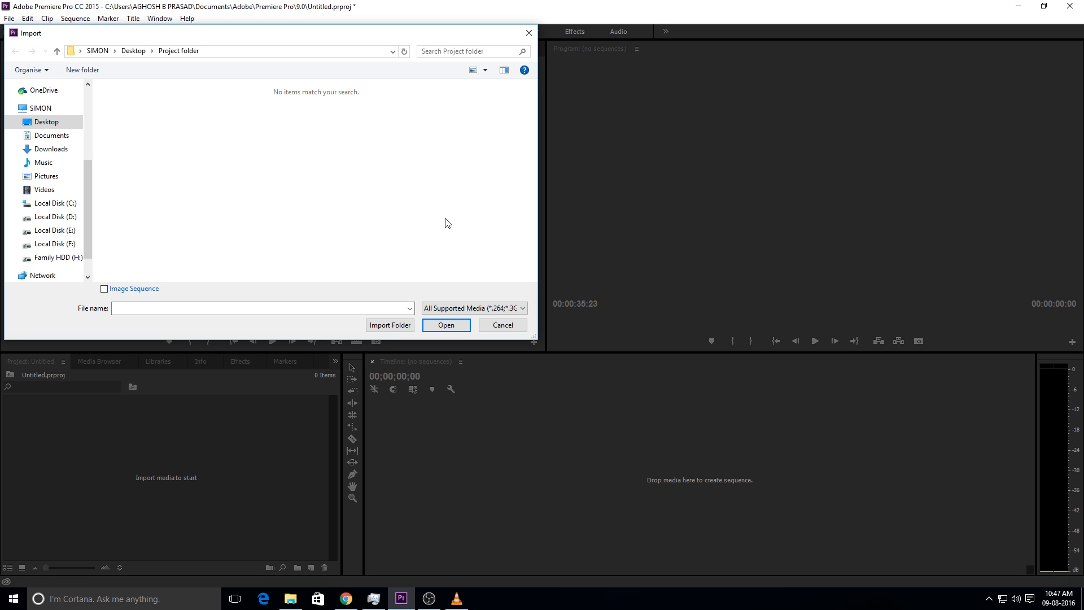
- Search the Project folder in the Import dialog and find the MKV video missing
{"action": "left_click", "coordinate": [290, 598]}
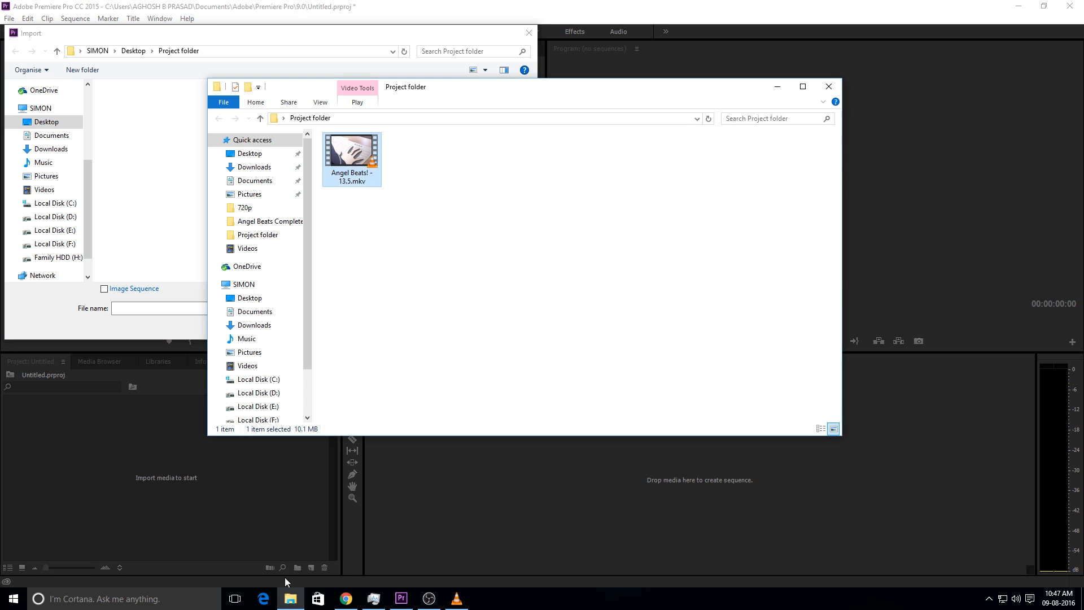
{"action": "left_click", "coordinate": [424, 210]}
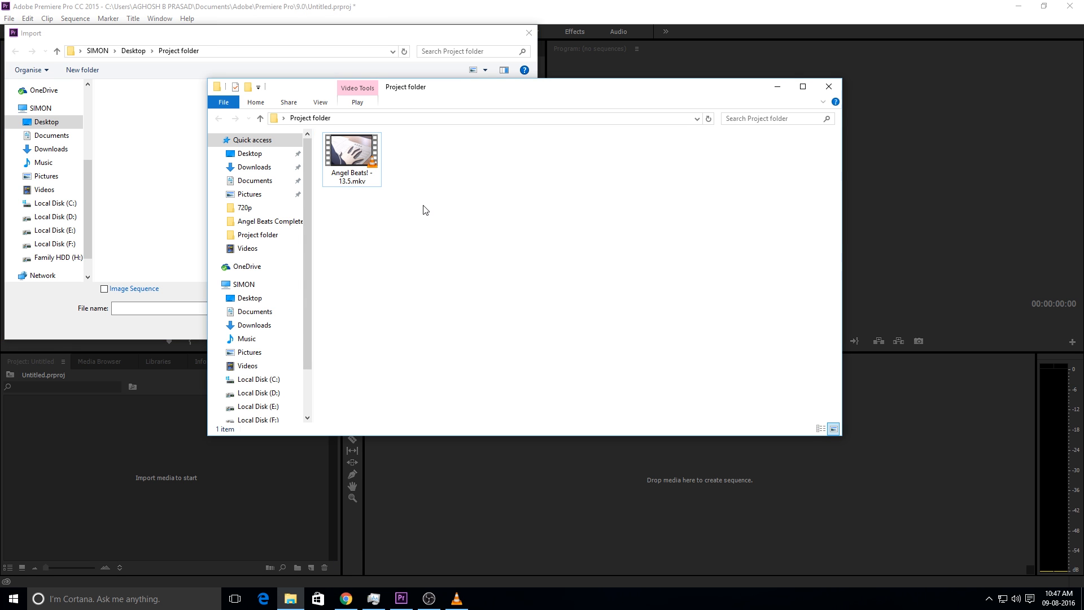
{"action": "left_click", "coordinate": [473, 51]}
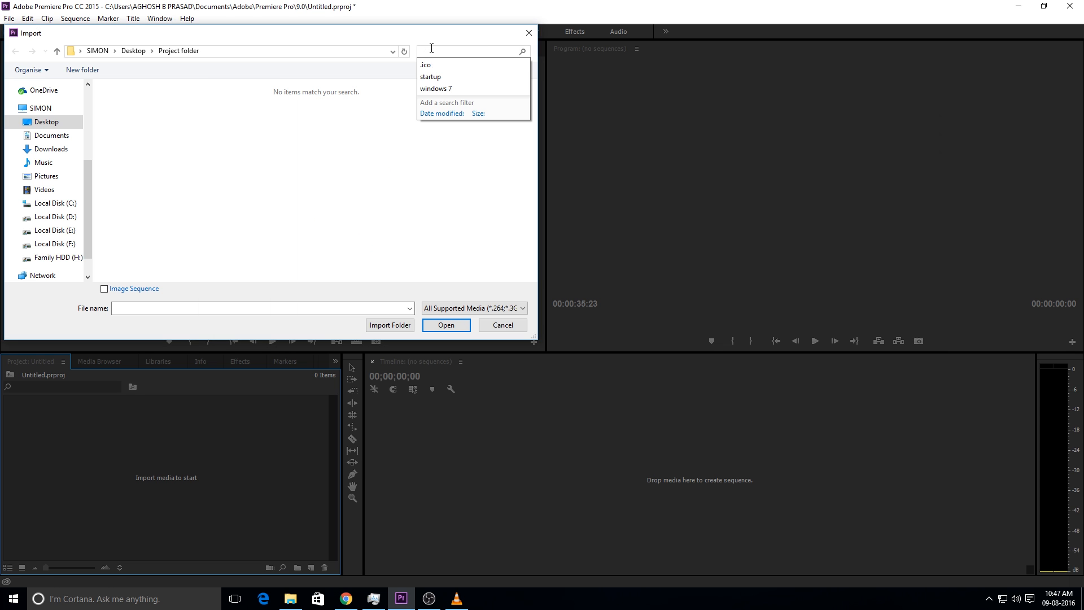
{"action": "left_click", "coordinate": [501, 325]}
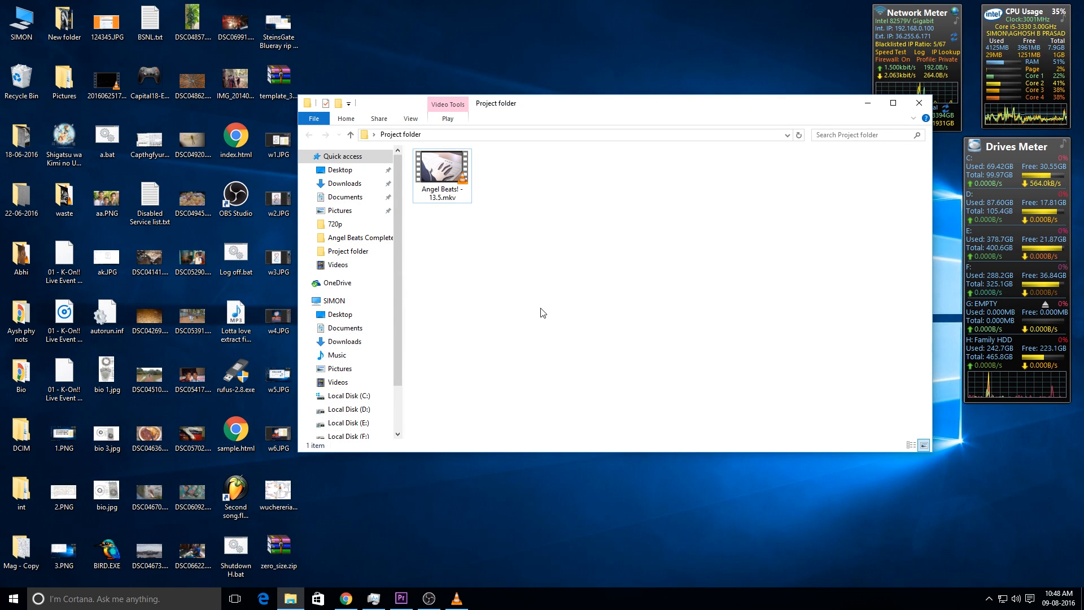
{"action": "mouse_move", "coordinate": [527, 302]}
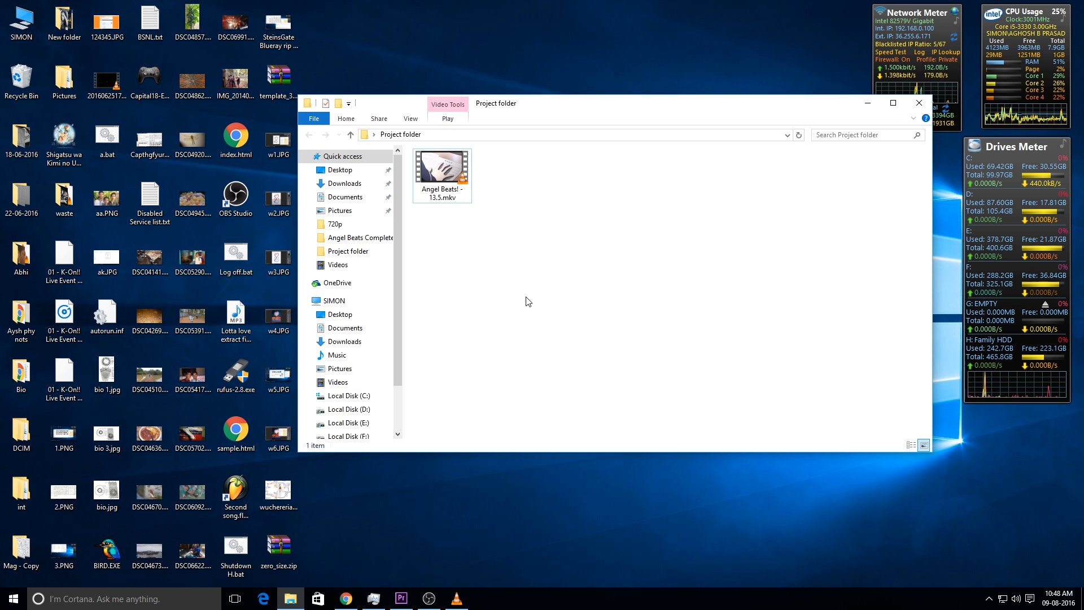
{"action": "mouse_move", "coordinate": [521, 314]}
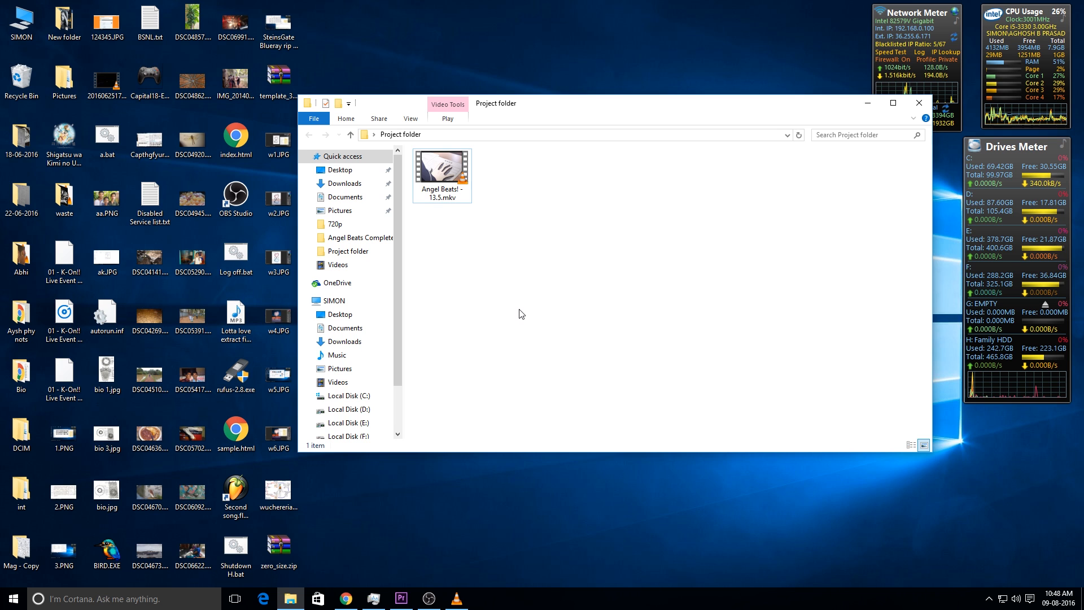
- Launch VLC media player from the Start menu while the Project folder stays open
{"action": "left_click", "coordinate": [345, 599]}
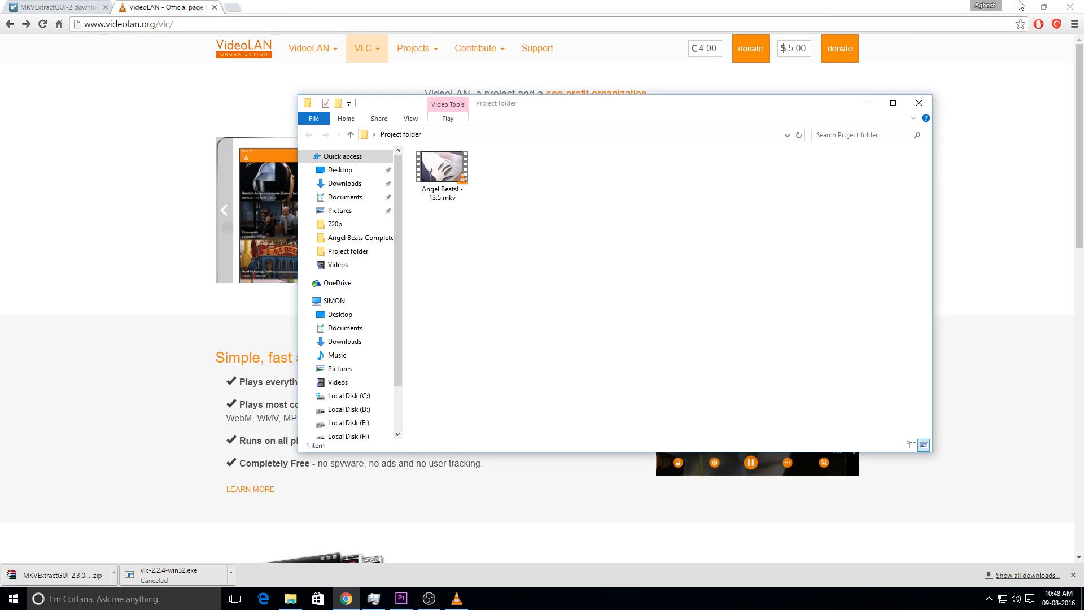
{"action": "left_click", "coordinate": [9, 598]}
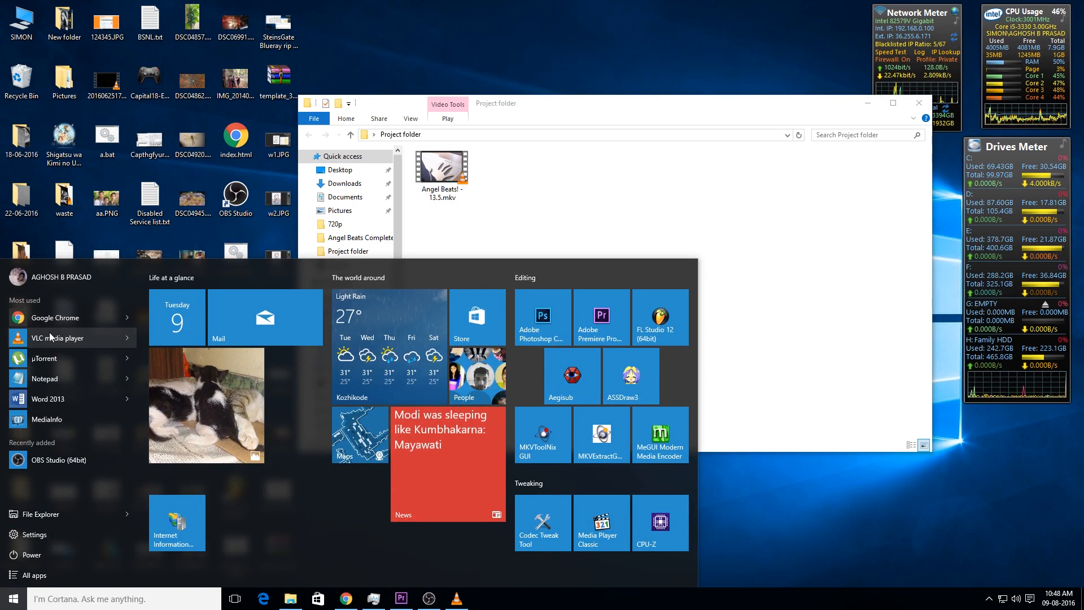
{"action": "left_click", "coordinate": [58, 338]}
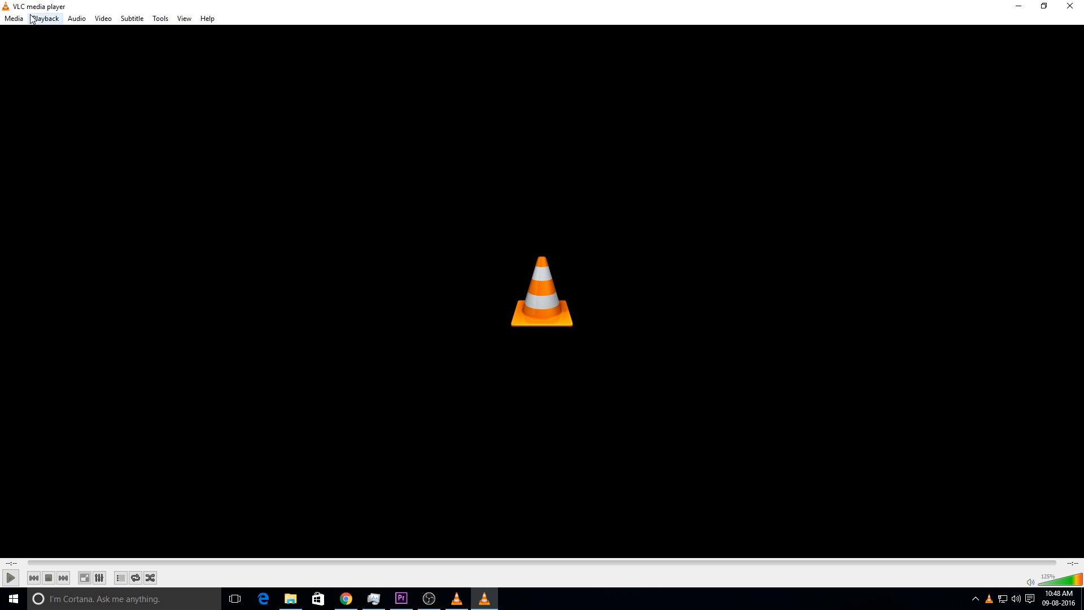
- Add Angel Beats! - 13.5.mkv as the Convert/Save source and proceed to conversion settings
{"action": "left_click", "coordinate": [13, 18]}
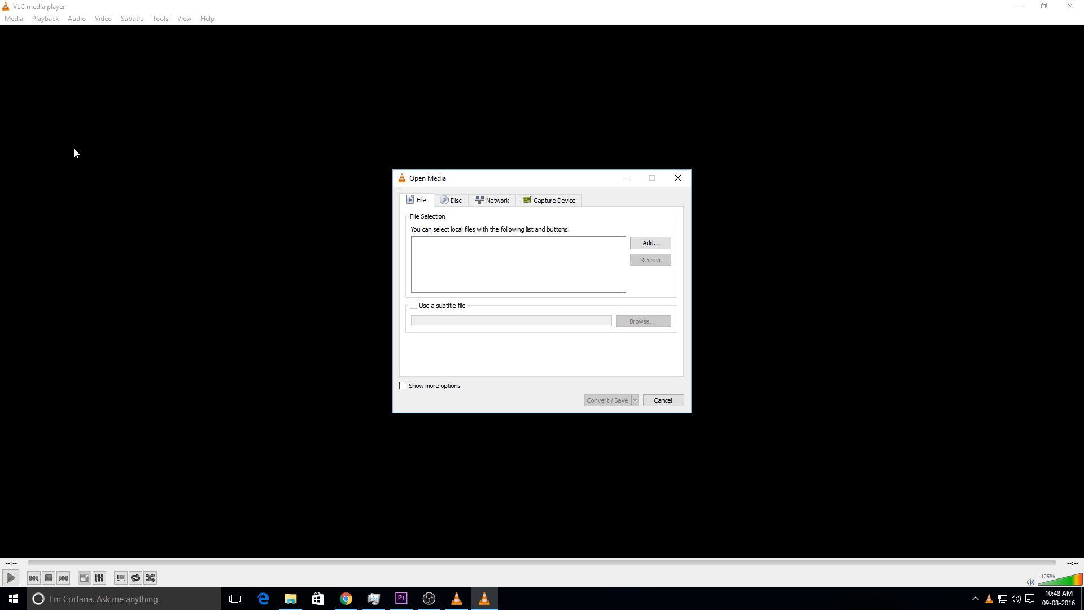
{"action": "mouse_move", "coordinate": [602, 269]}
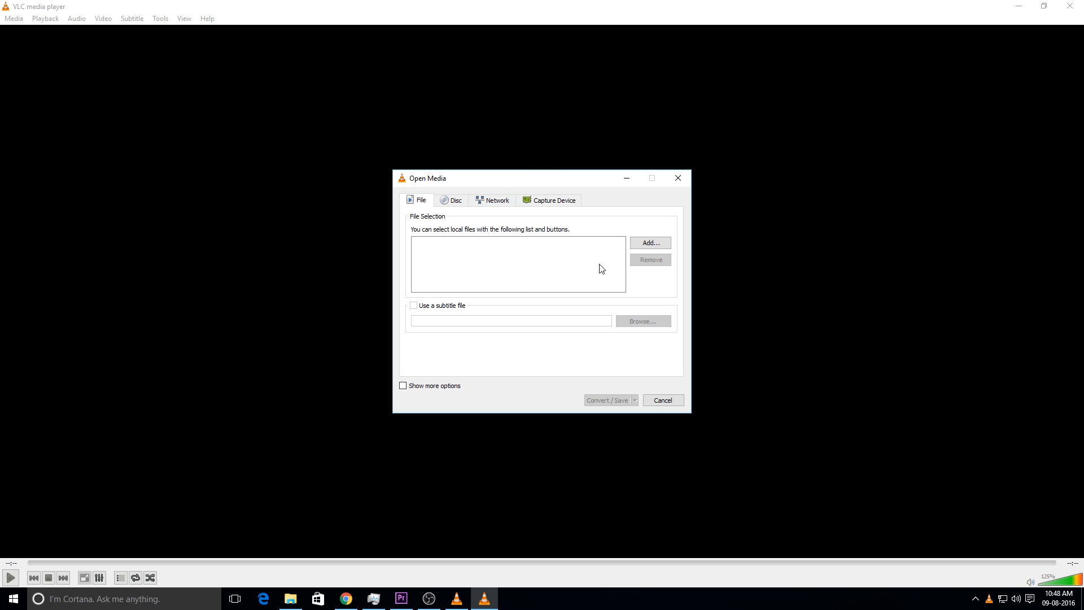
{"action": "mouse_move", "coordinate": [650, 243]}
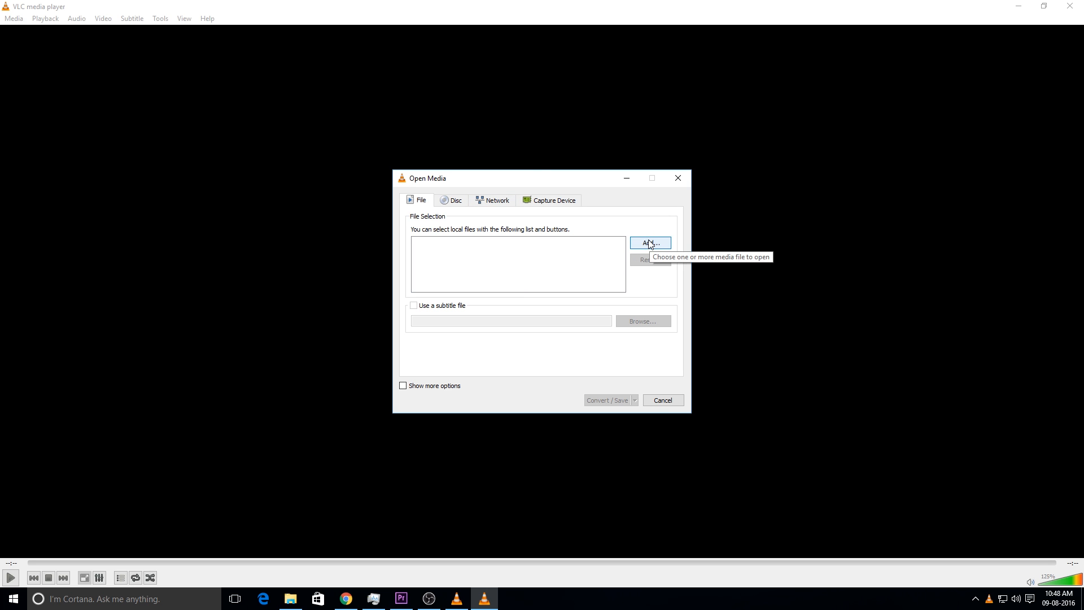
{"action": "left_click", "coordinate": [649, 242]}
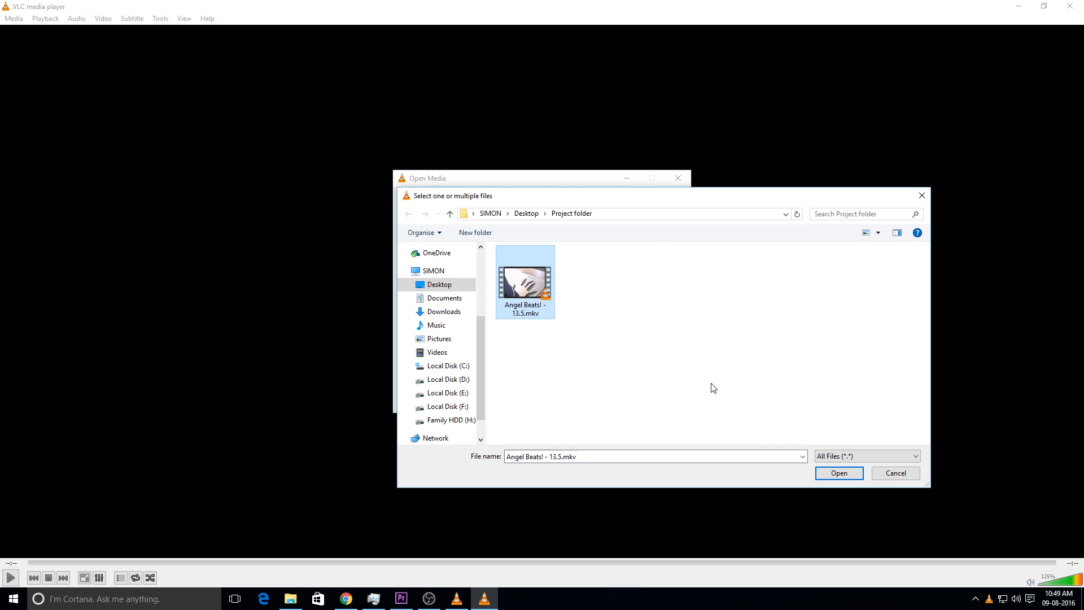
{"action": "left_click", "coordinate": [838, 473]}
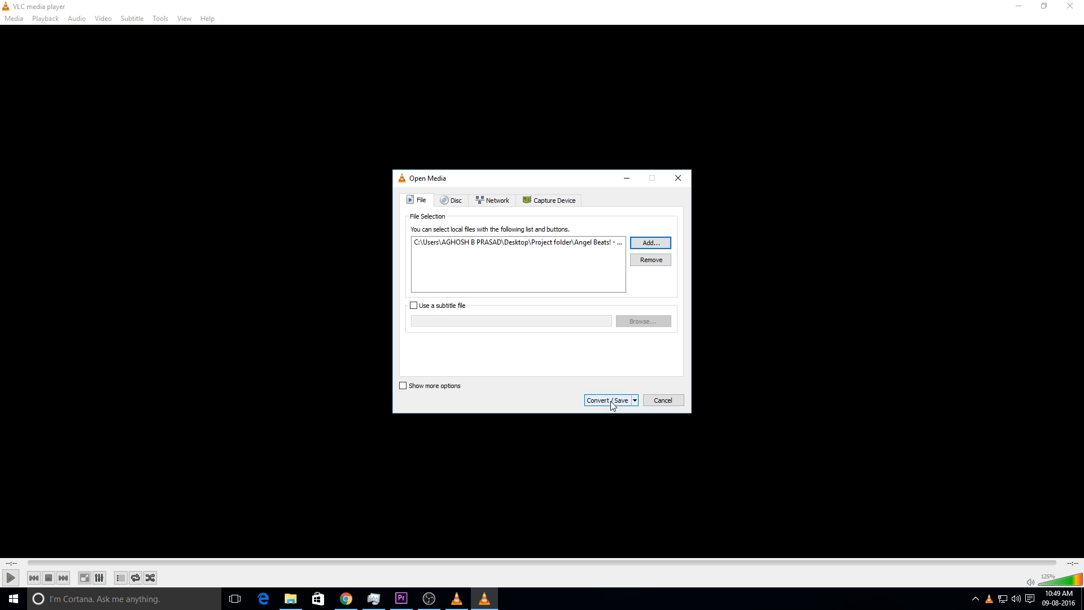
{"action": "left_click", "coordinate": [607, 399]}
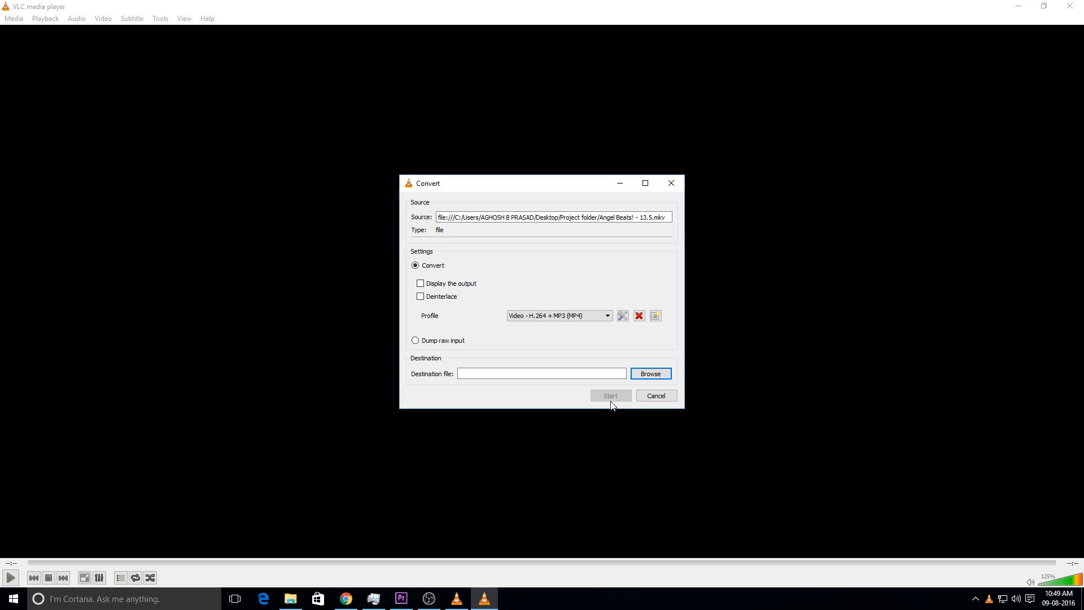
{"action": "mouse_move", "coordinate": [451, 316]}
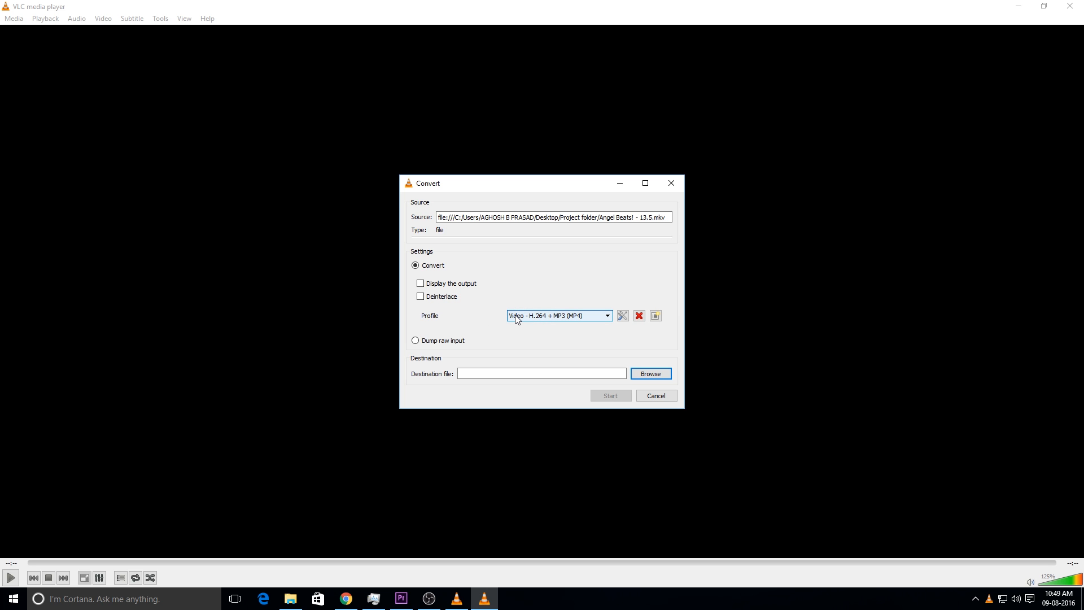
{"action": "mouse_move", "coordinate": [576, 319]}
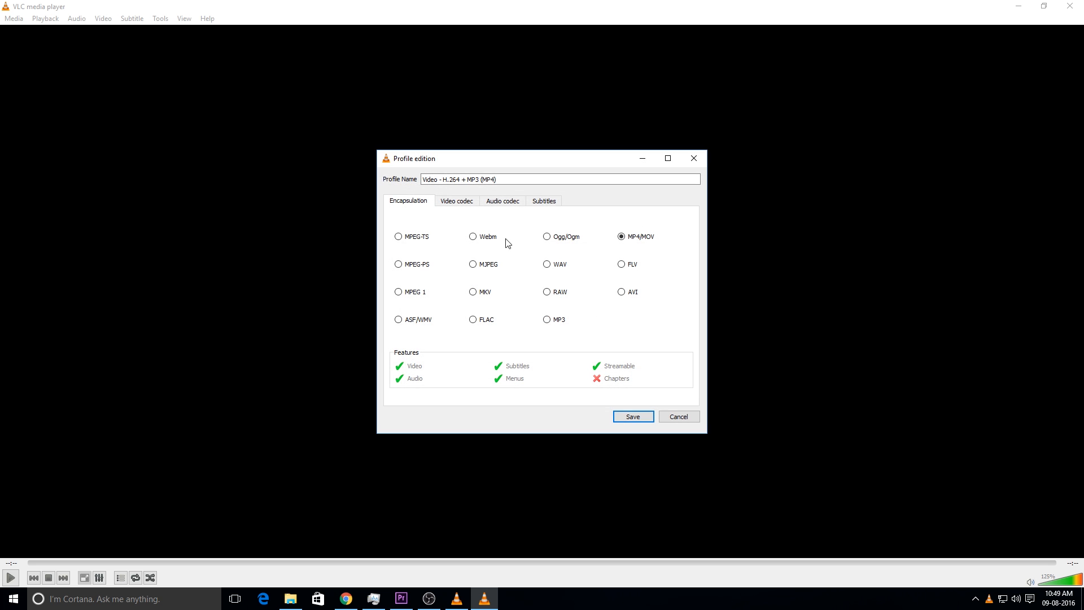
- Tick Keep original audio track, confirm Keep original video track, and save the profile
{"action": "left_click", "coordinate": [455, 201]}
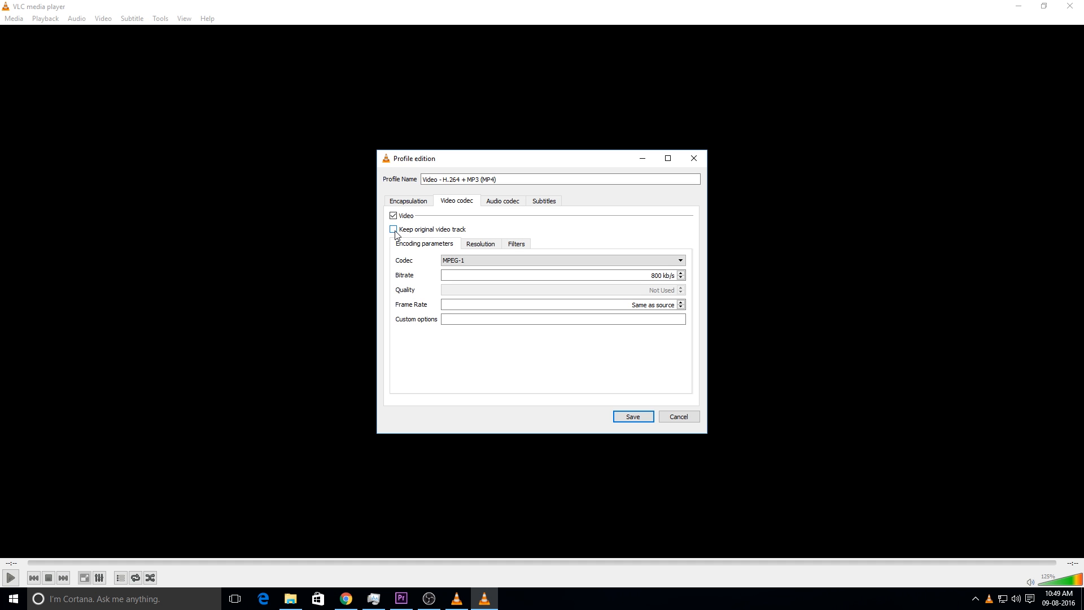
{"action": "mouse_move", "coordinate": [396, 236]}
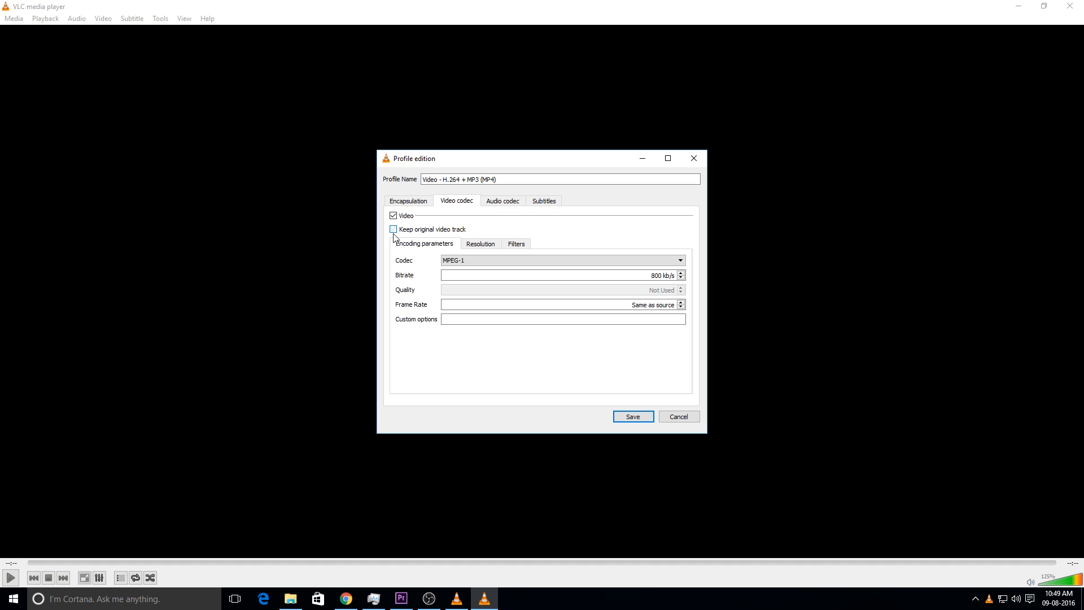
{"action": "left_click", "coordinate": [502, 201]}
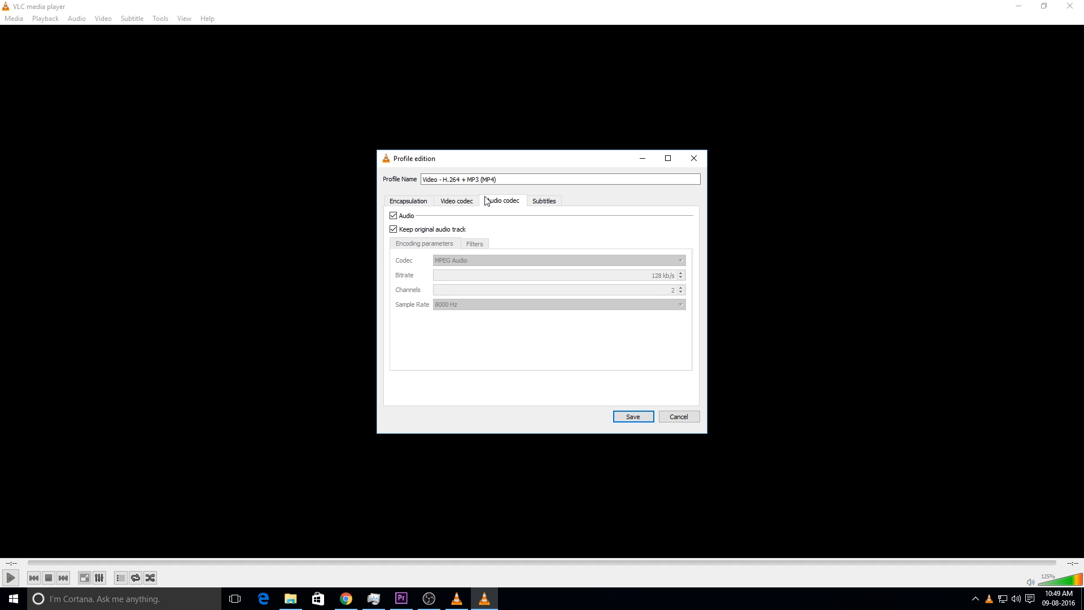
{"action": "left_click", "coordinate": [393, 229]}
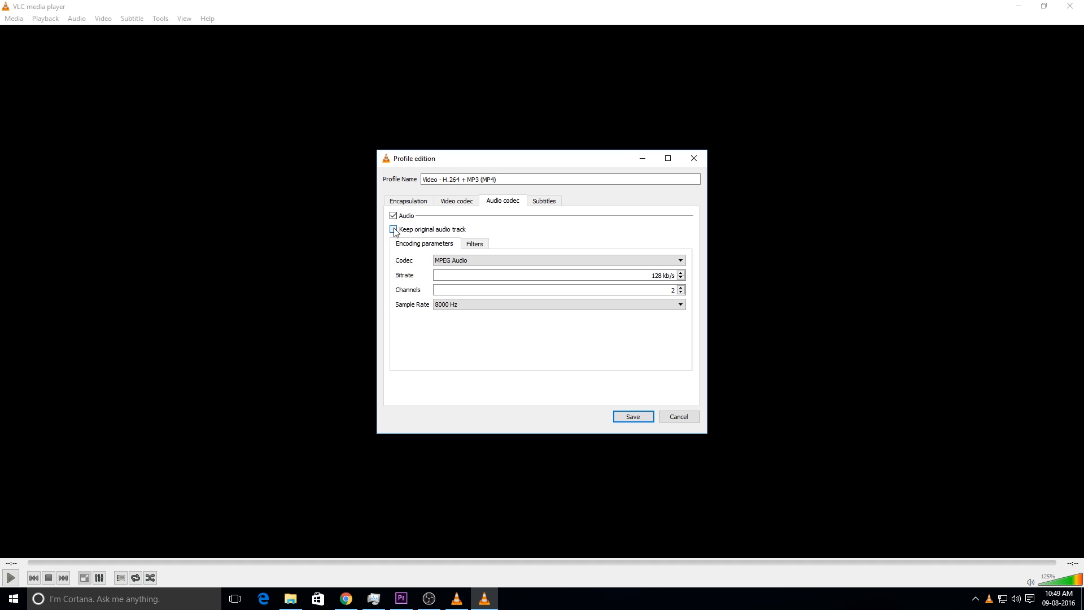
{"action": "left_click", "coordinate": [455, 201]}
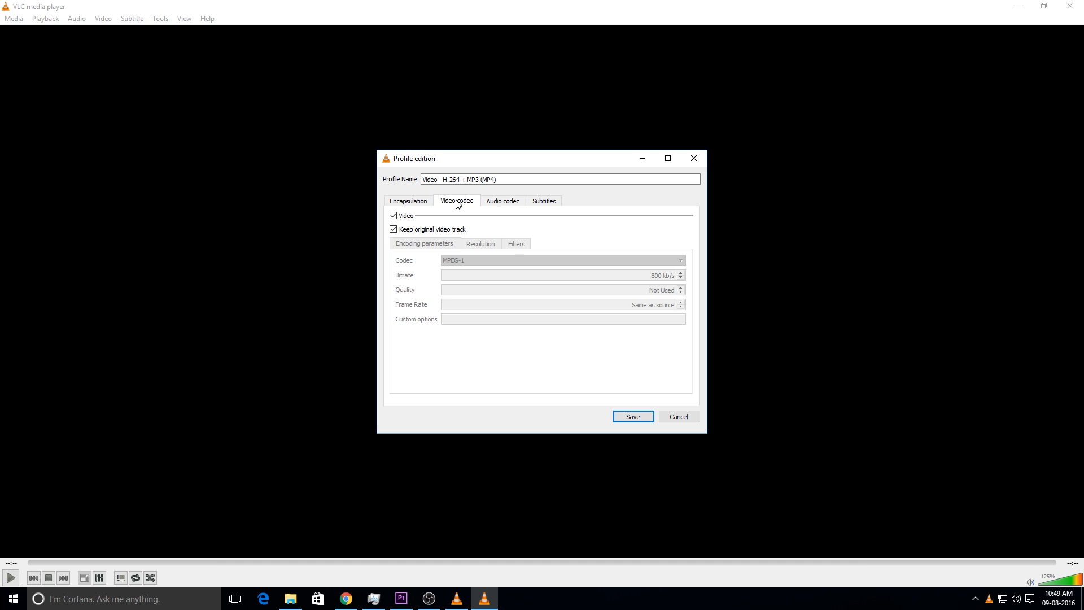
{"action": "left_click", "coordinate": [502, 201]}
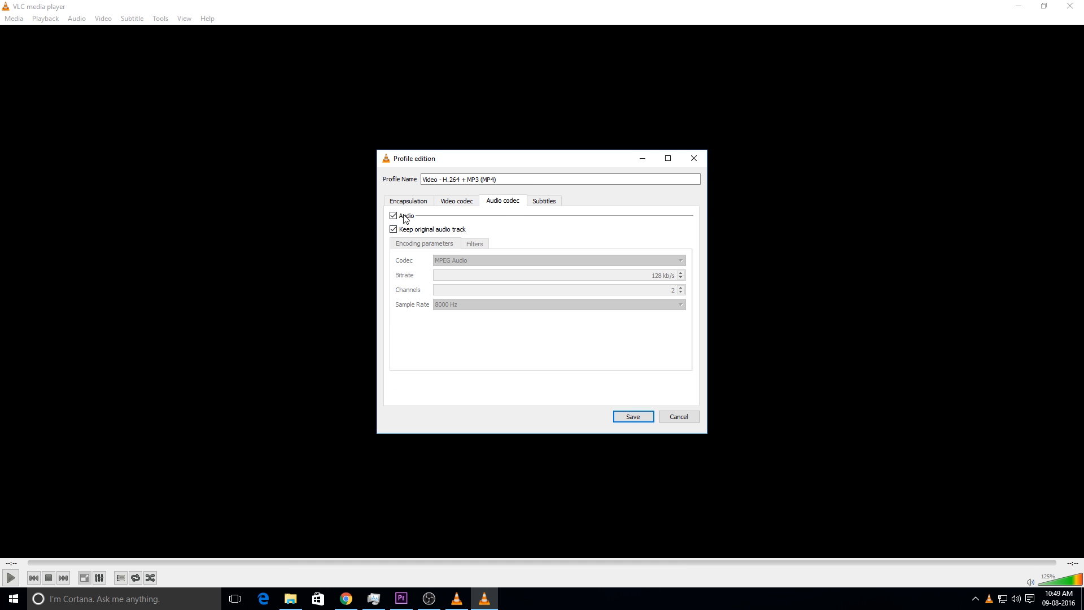
{"action": "left_click", "coordinate": [455, 201]}
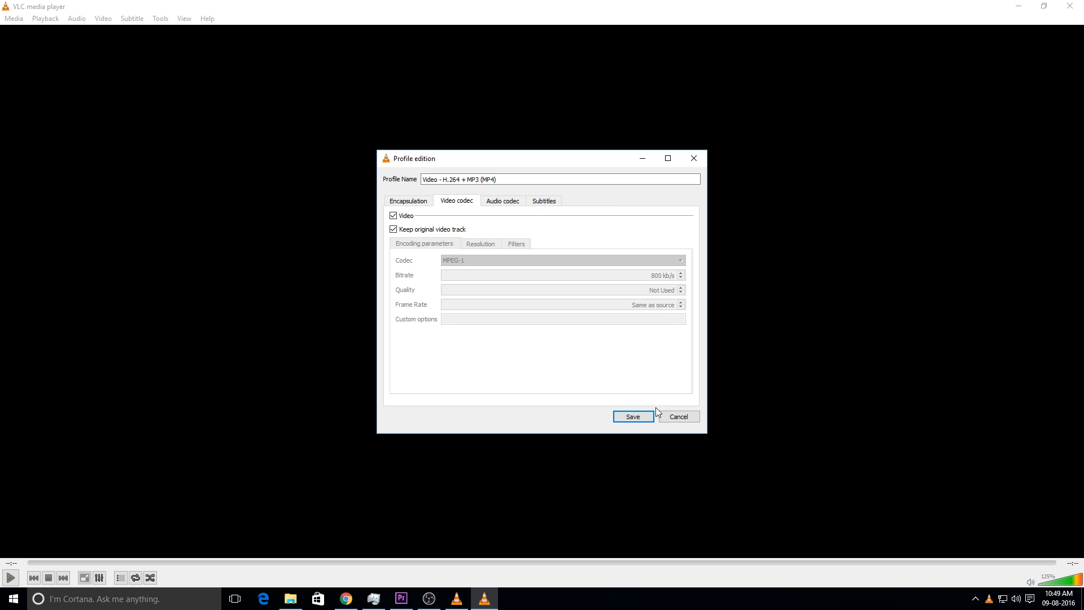
{"action": "left_click", "coordinate": [631, 416]}
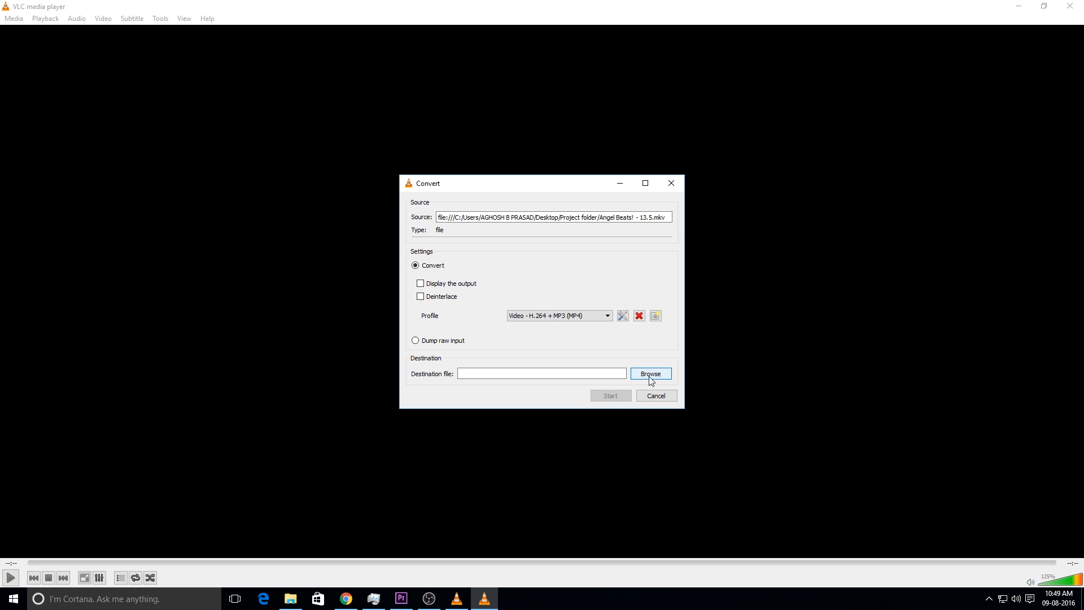
- Set the destination file name to converted in the Project folder and save it
{"action": "left_click", "coordinate": [650, 373]}
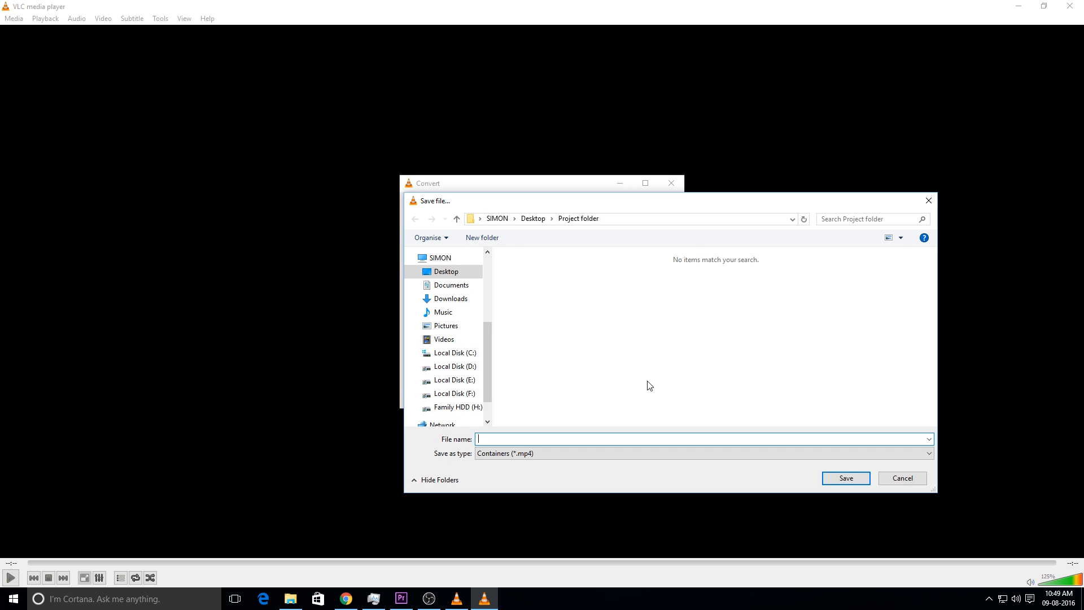
{"action": "type", "text": "conv"}
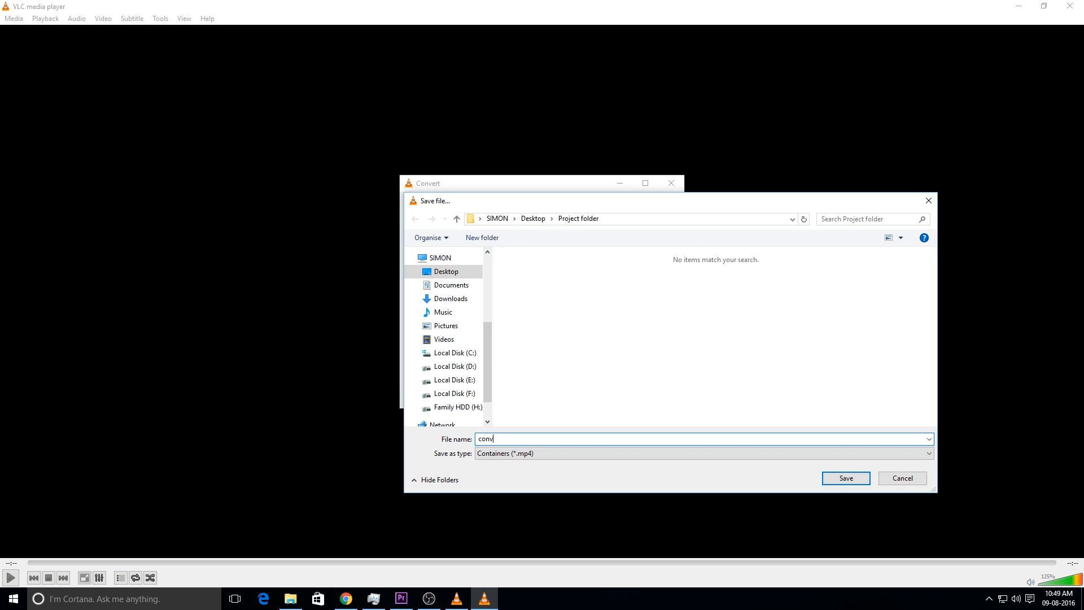
{"action": "type", "text": "er"}
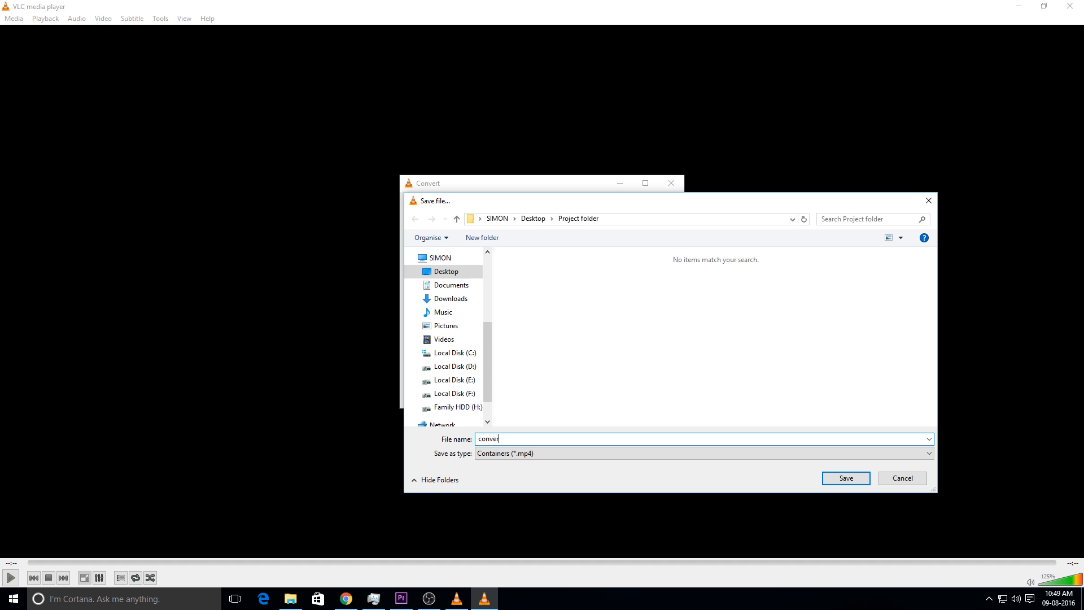
{"action": "type", "text": "ted"}
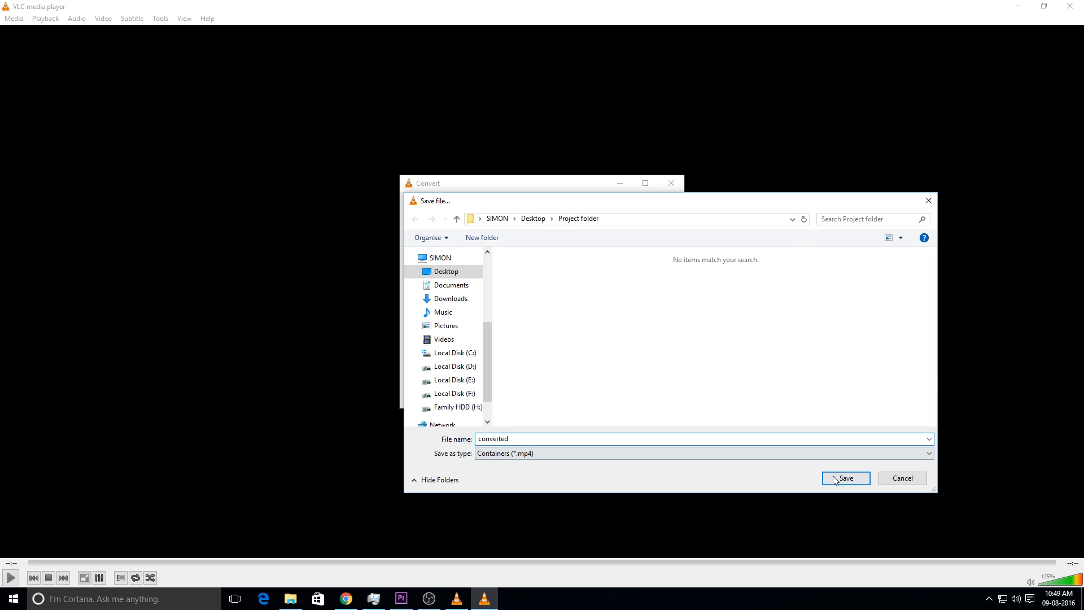
{"action": "left_click", "coordinate": [844, 477]}
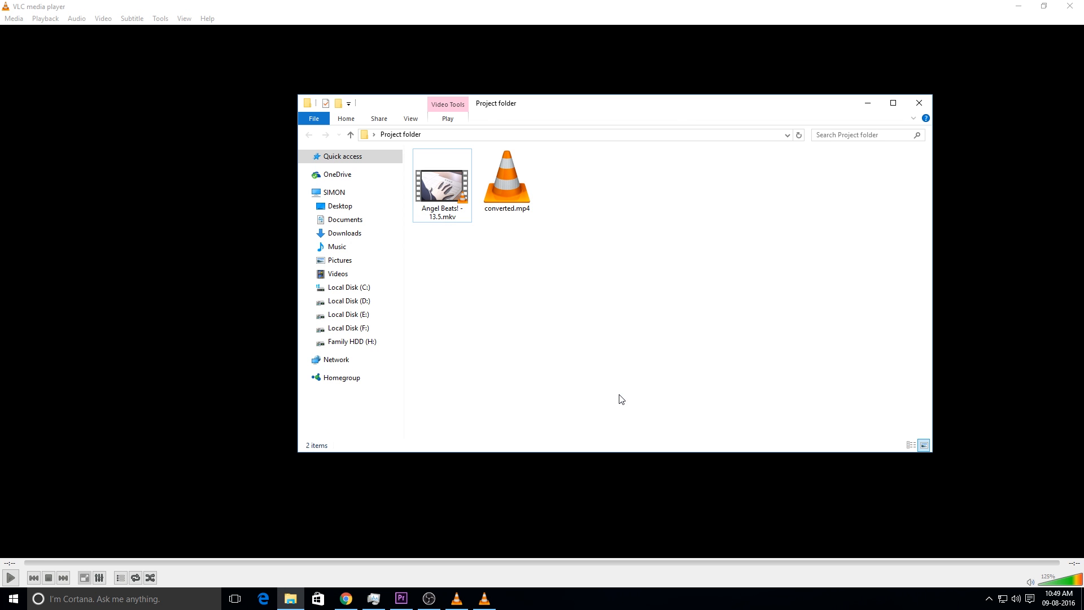
{"action": "left_click", "coordinate": [505, 184]}
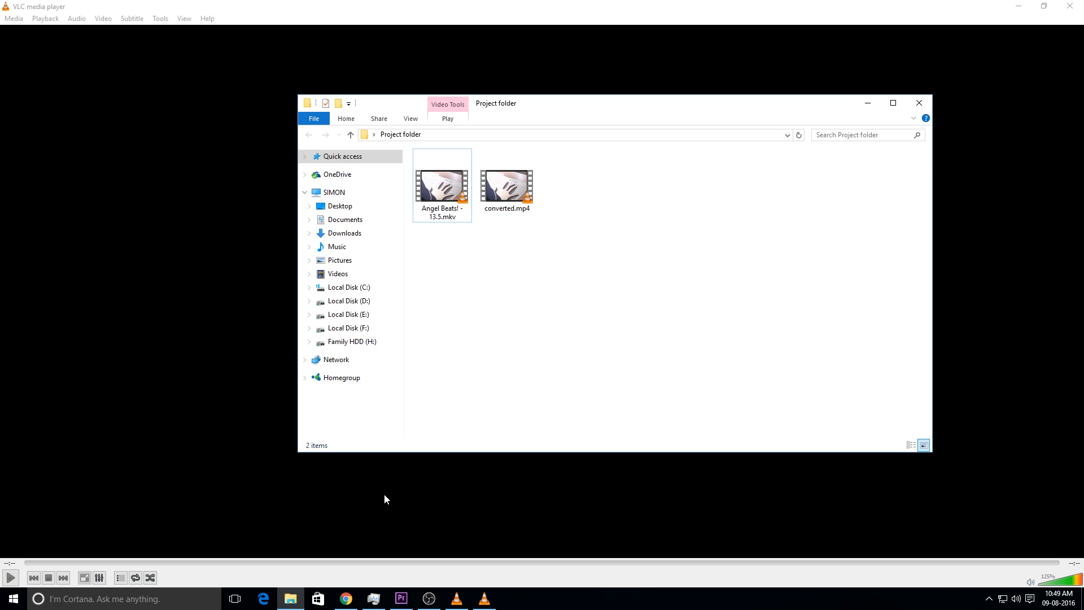
{"action": "left_click", "coordinate": [506, 183]}
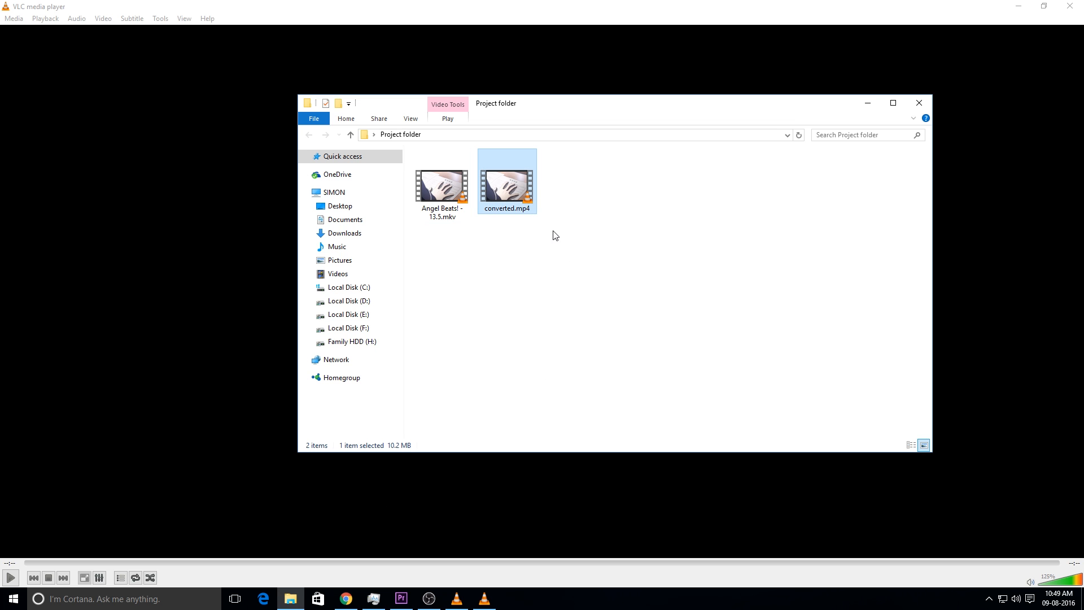
{"action": "left_click", "coordinate": [610, 276]}
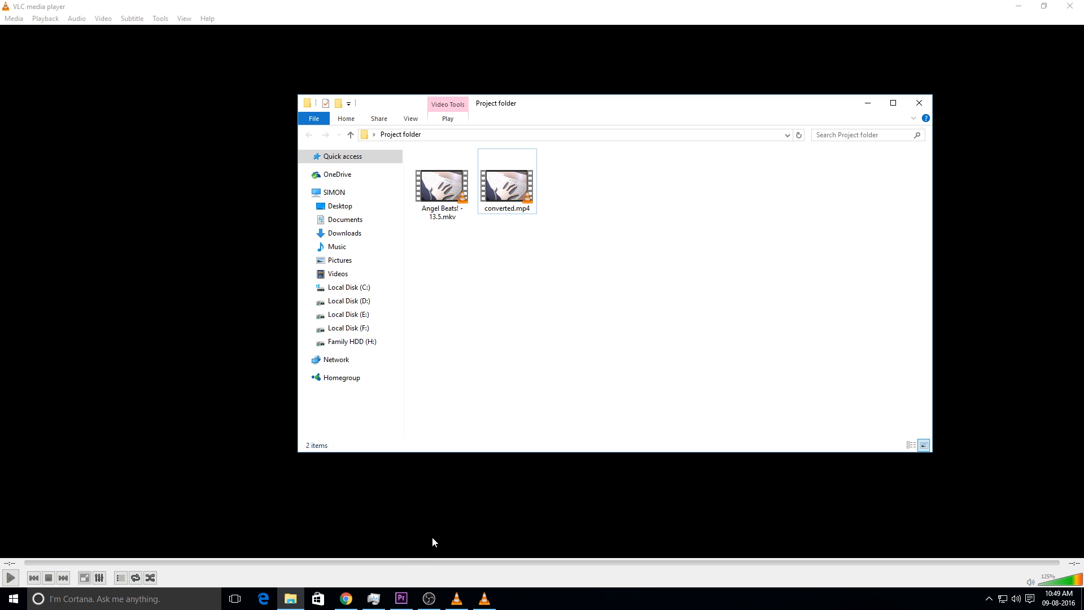
{"action": "mouse_move", "coordinate": [401, 598]}
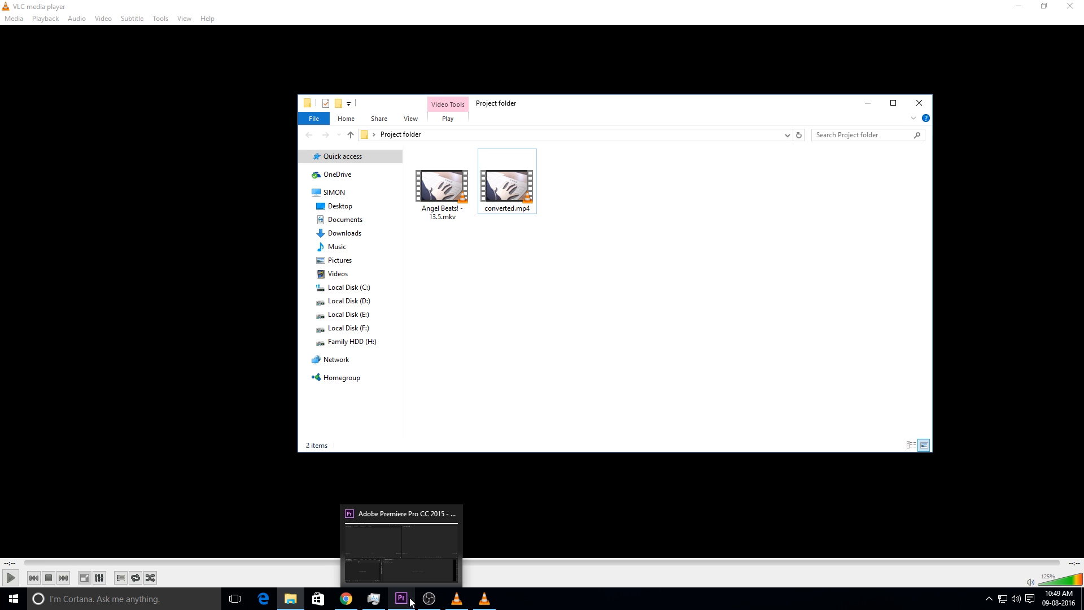
- Import converted.mp4 into the Premiere Pro project through the Import dialog
{"action": "left_click", "coordinate": [400, 599]}
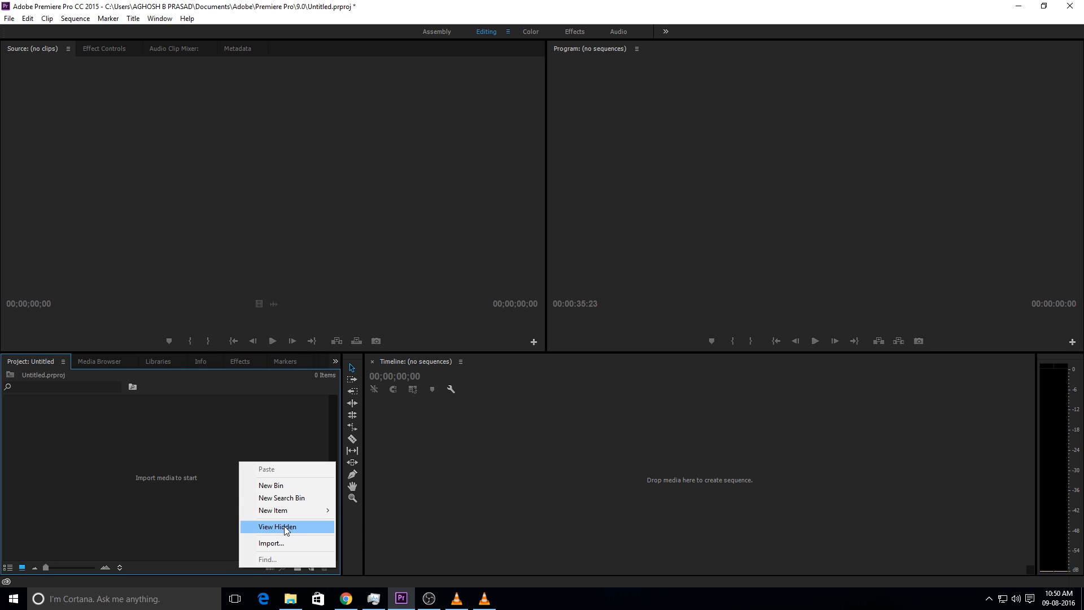
{"action": "left_click", "coordinate": [271, 543]}
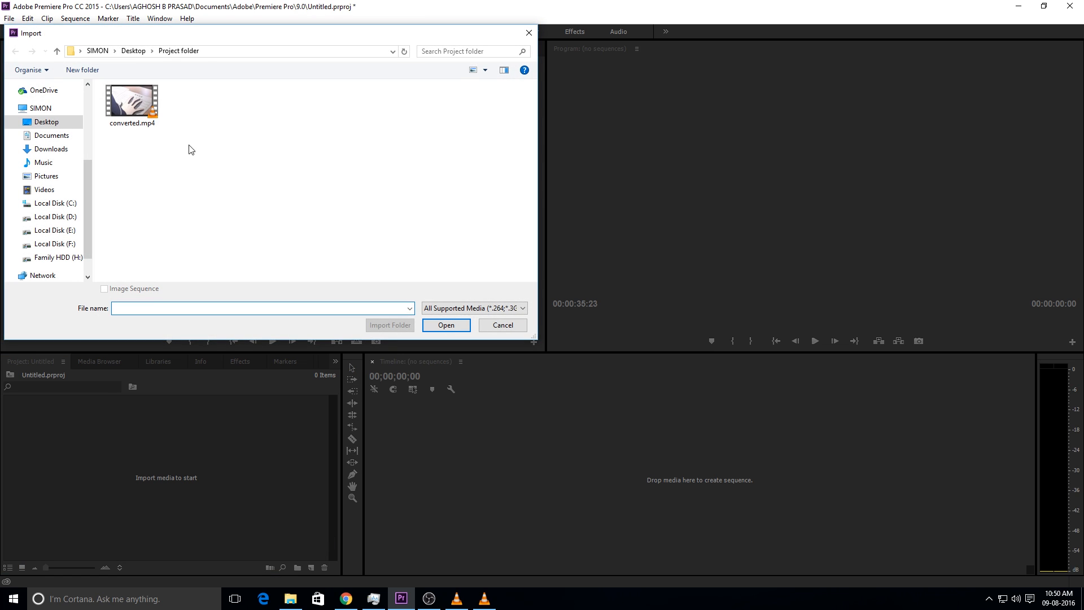
{"action": "left_click", "coordinate": [130, 103]}
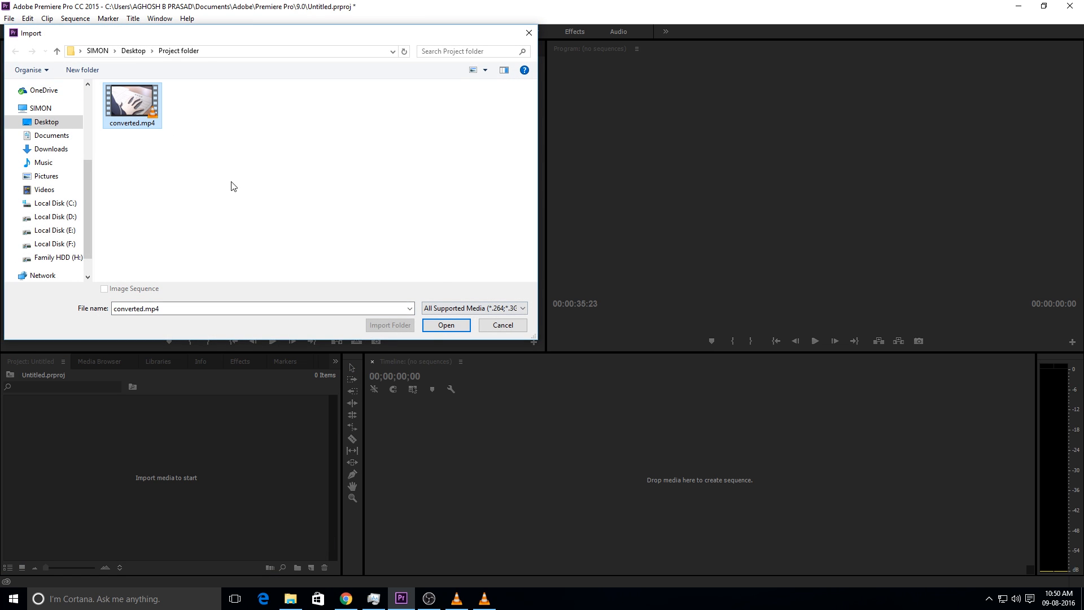
{"action": "mouse_move", "coordinate": [446, 325]}
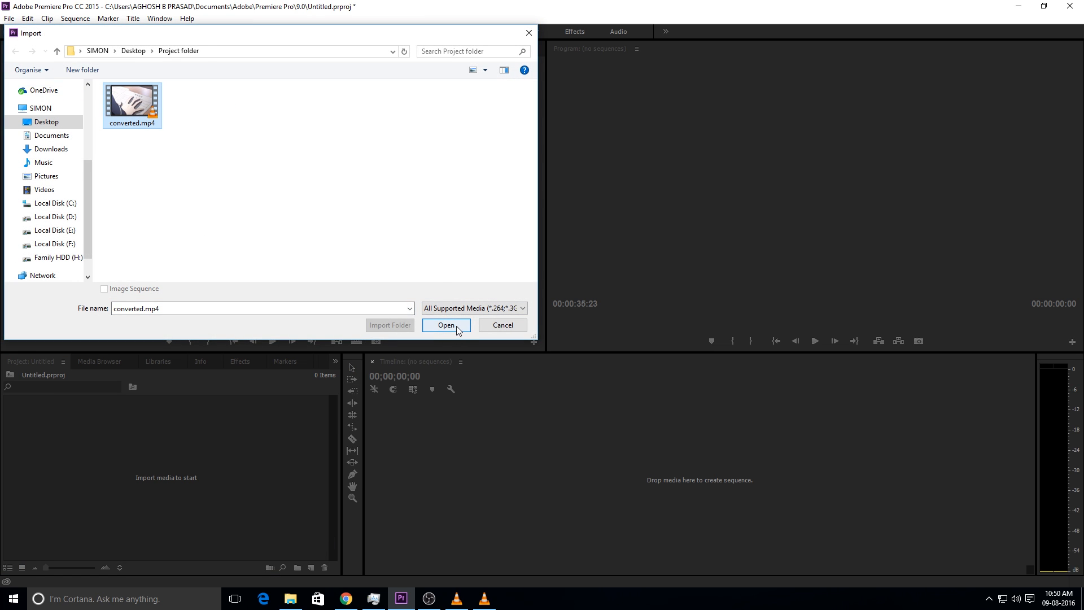
{"action": "left_click", "coordinate": [446, 325]}
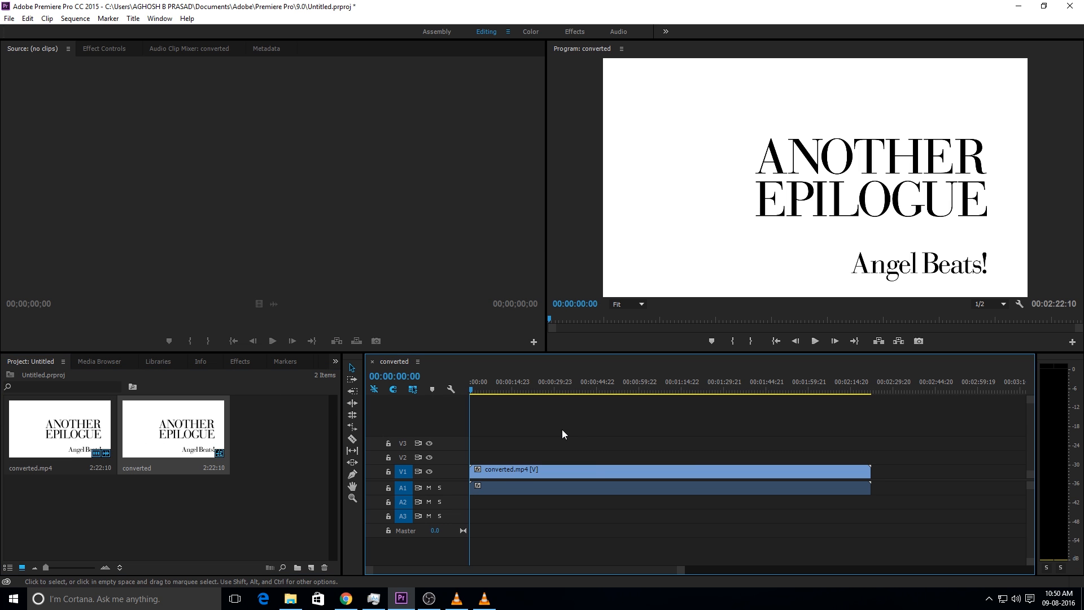
- Play the converted sequence in the Program monitor, then stop playback
{"action": "left_click", "coordinate": [814, 340]}
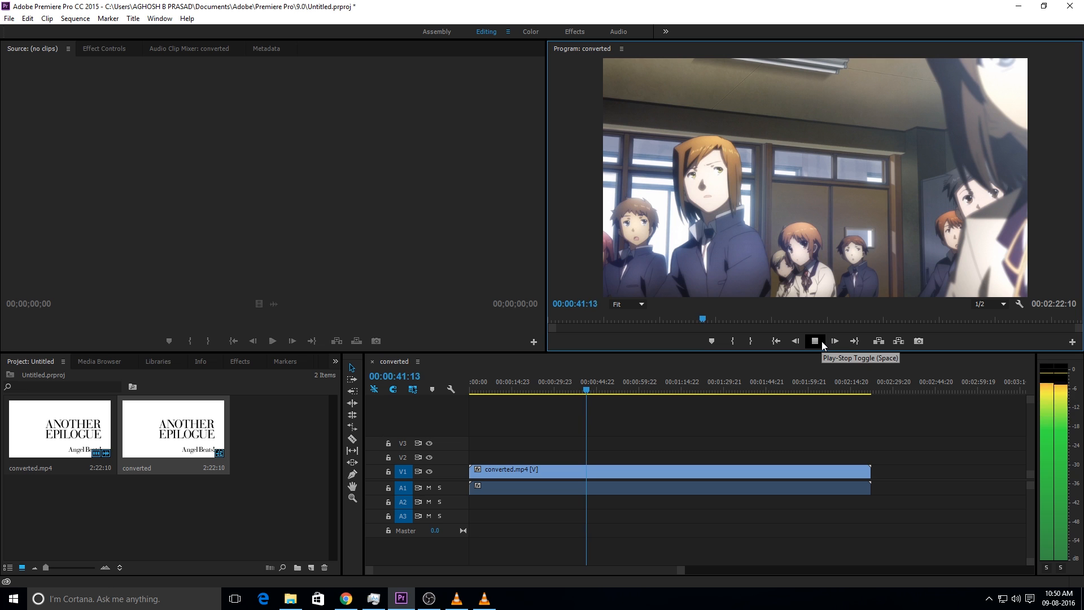
{"action": "left_click", "coordinate": [814, 340]}
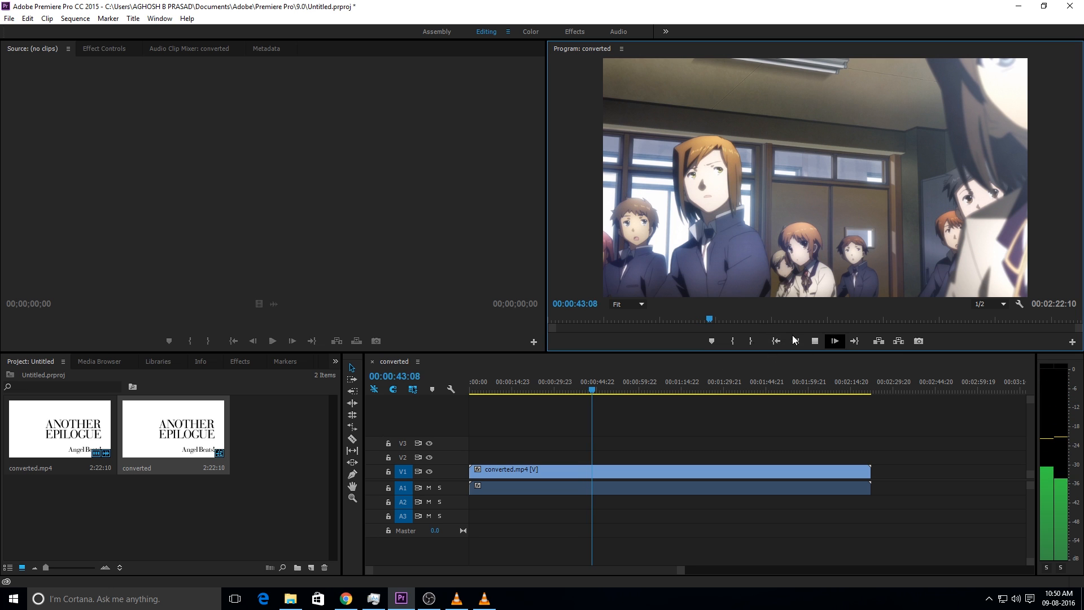
{"action": "left_click", "coordinate": [776, 341]}
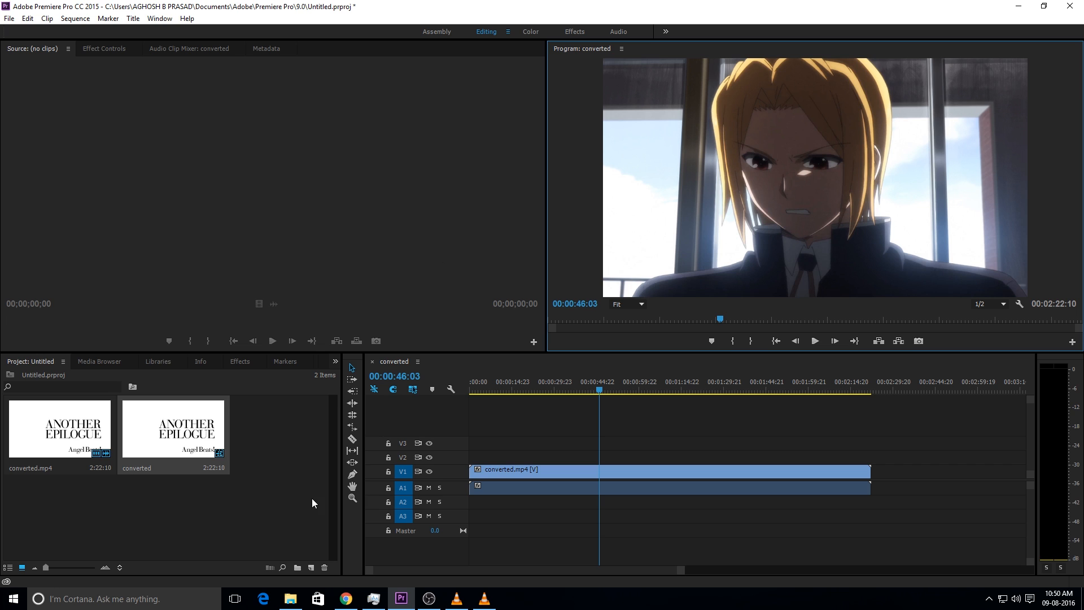
{"action": "mouse_move", "coordinate": [404, 584]}
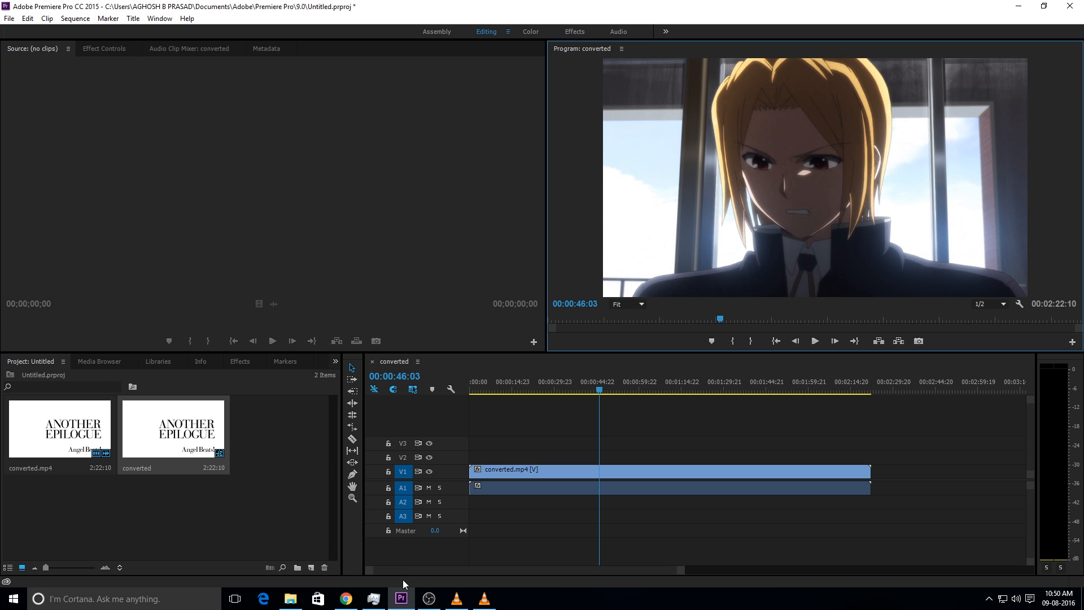
{"action": "mouse_move", "coordinate": [410, 258]}
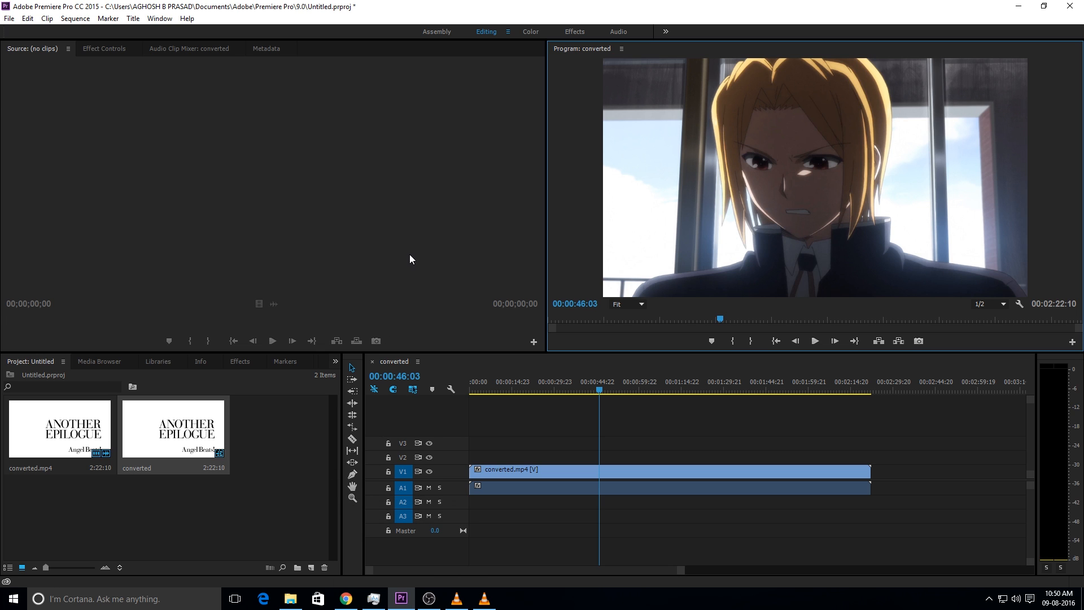
{"action": "mouse_move", "coordinate": [1021, 7]}
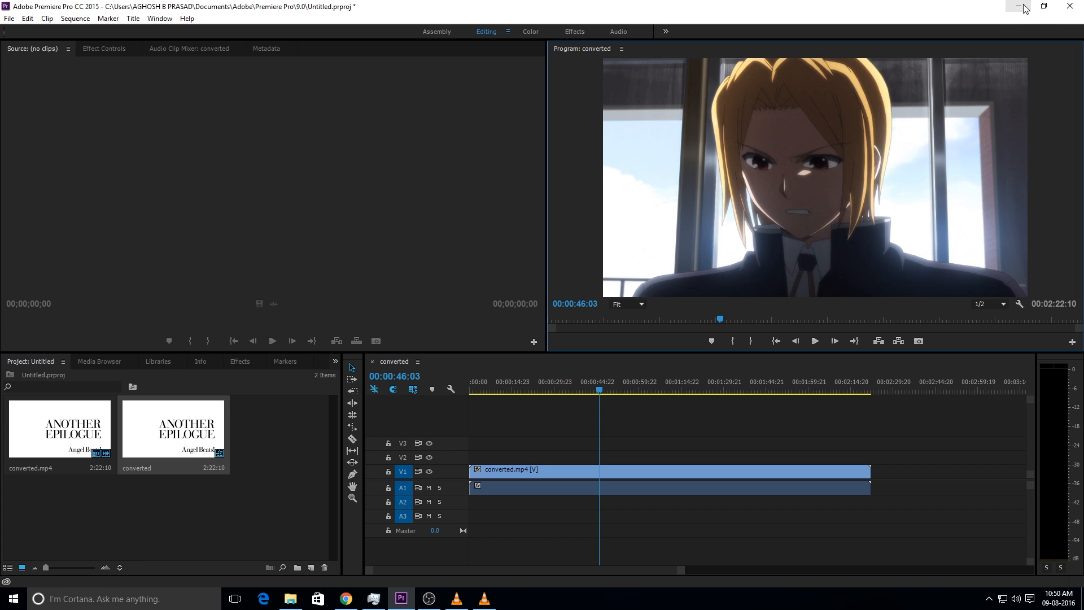
{"action": "mouse_move", "coordinate": [844, 12]}
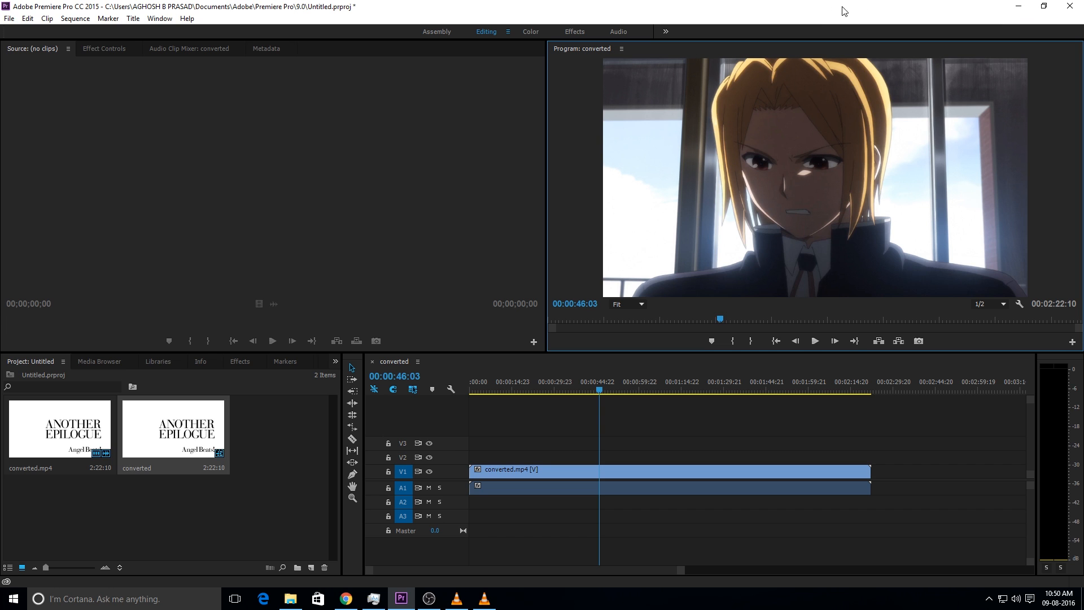
{"action": "mouse_move", "coordinate": [1012, 5]}
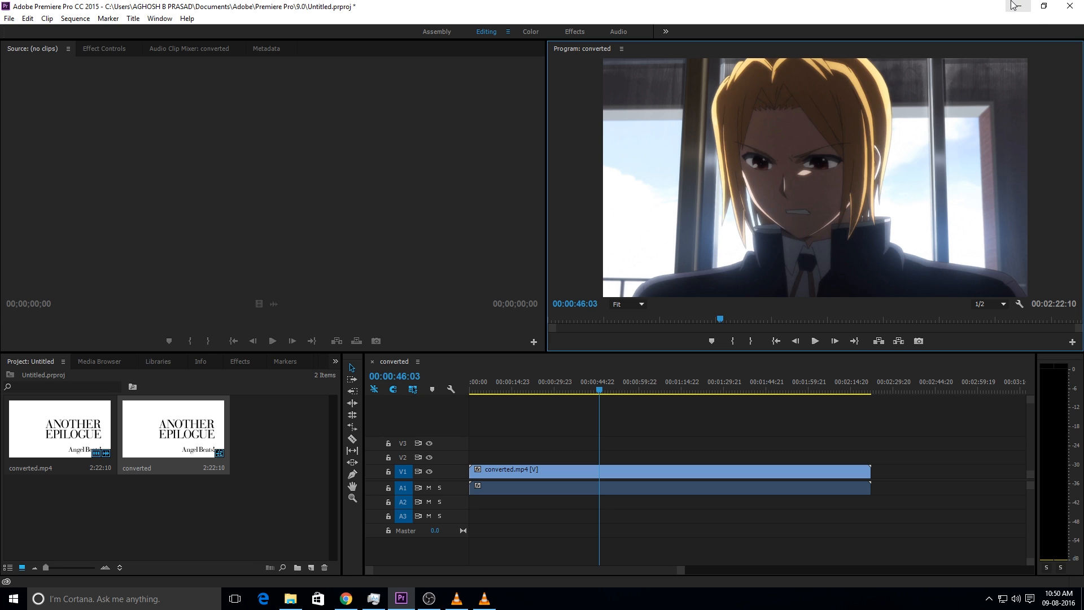